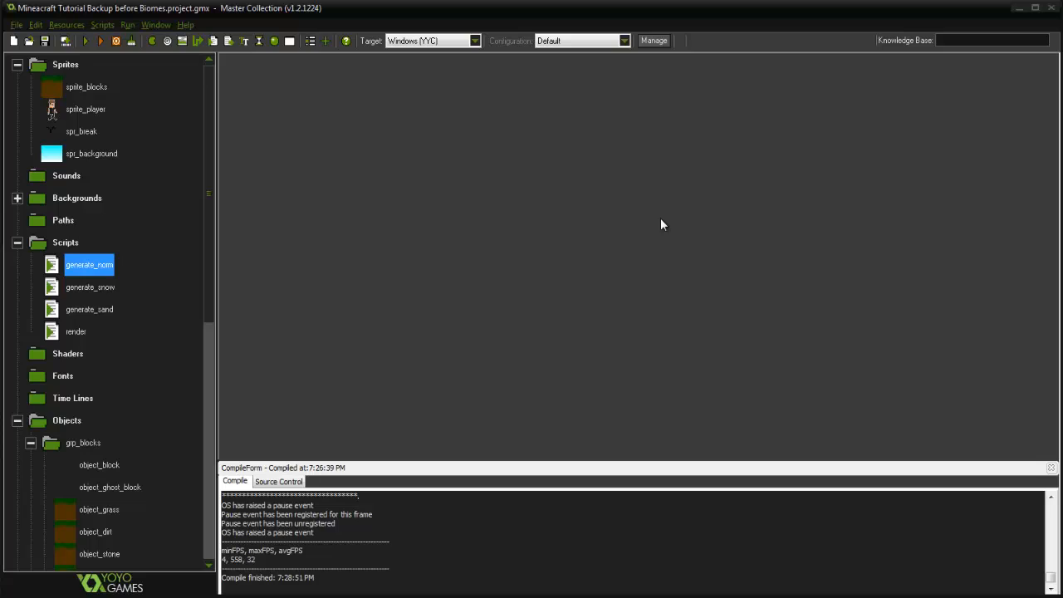
mouse_move(581, 139)
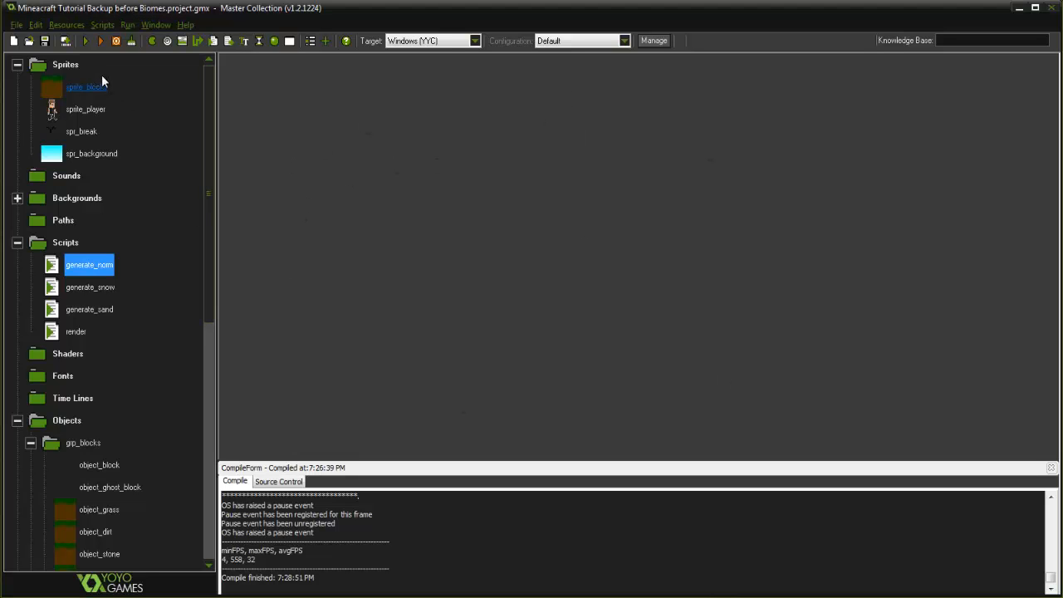
- Check the sprite_blocks sprite properties and close them without changes
double_click(85, 86)
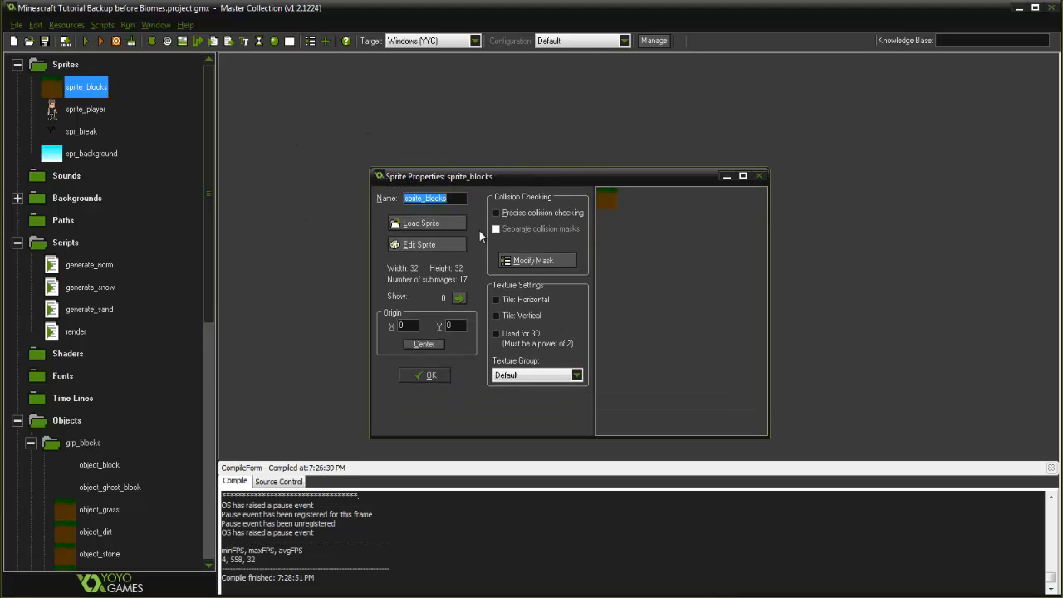
click(419, 245)
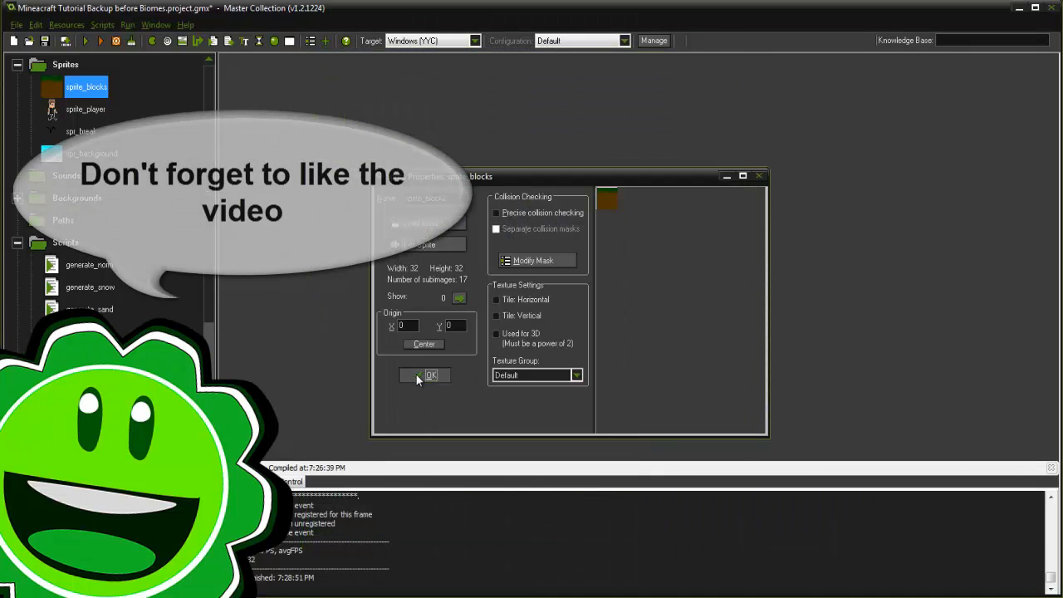
click(430, 375)
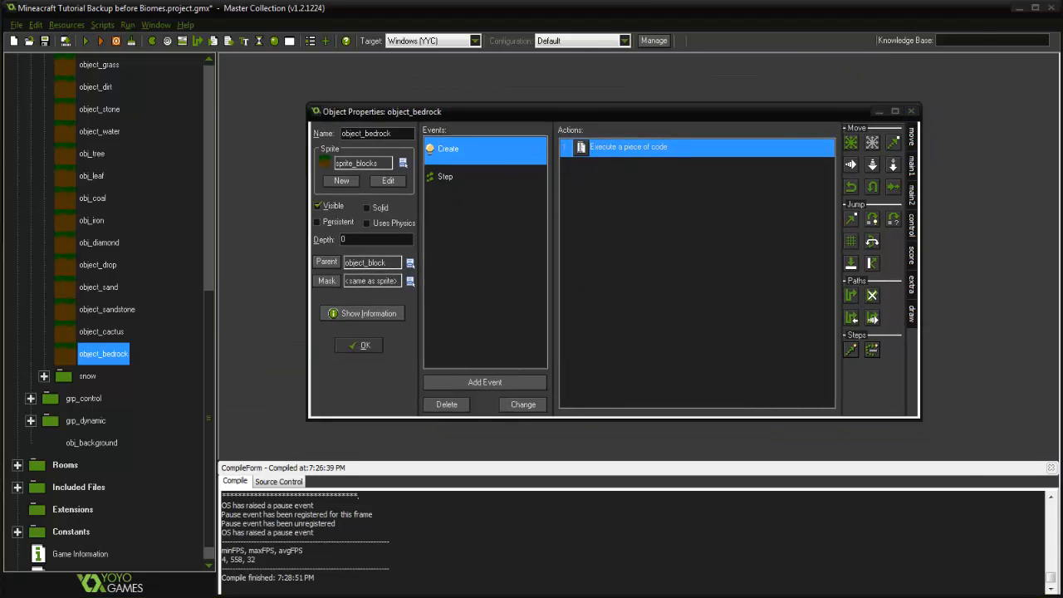
- Review object_bedrock's Create and Step code actions, then close its properties window
double_click(629, 147)
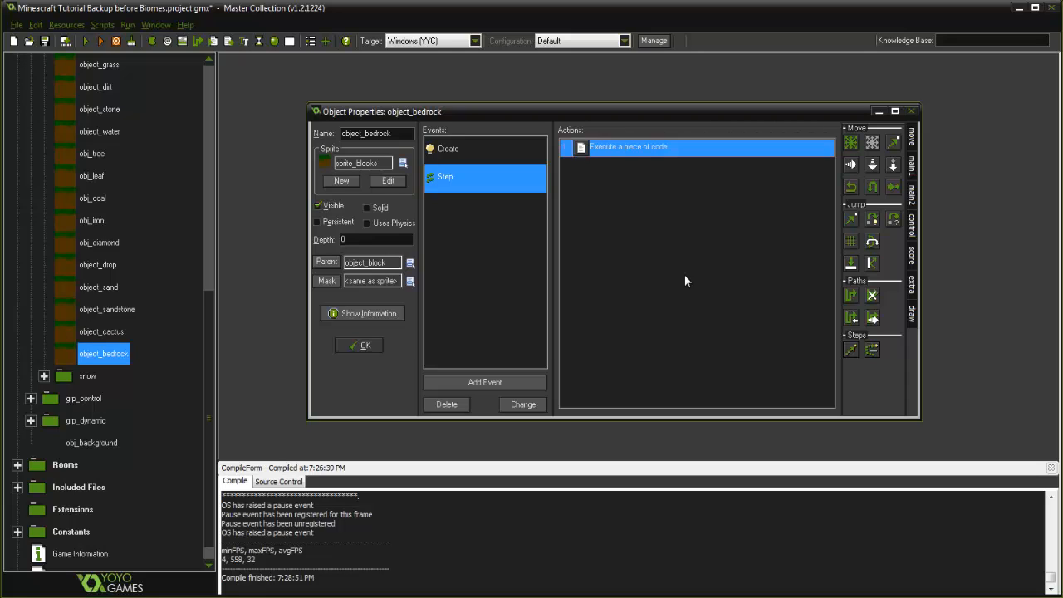
click(360, 345)
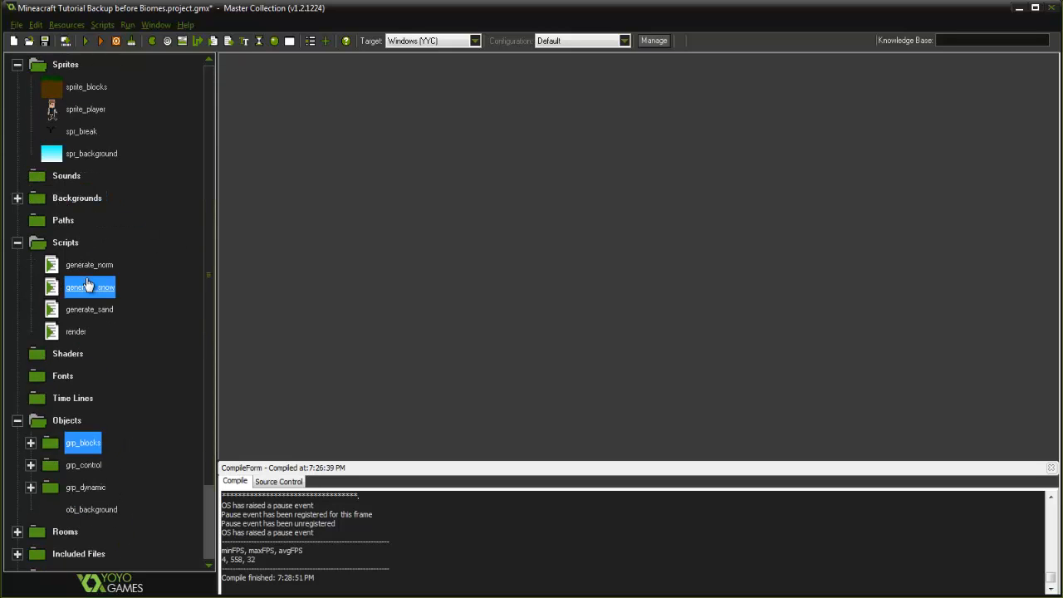
- In generate_norm, start the check 'if(yy >= stone_level-32)' after the ore roll
double_click(89, 264)
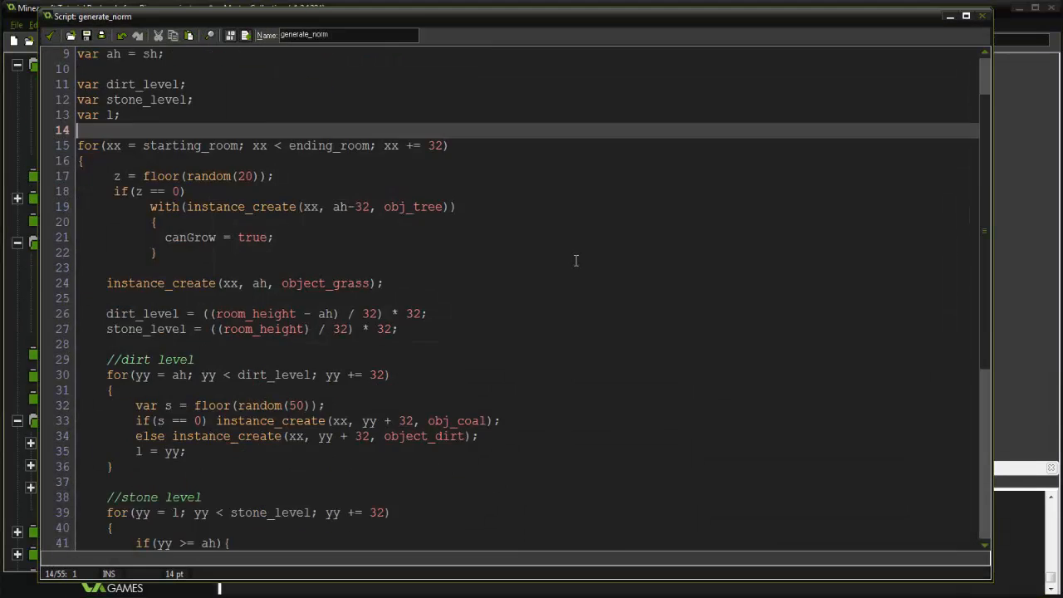
scroll(down, 3)
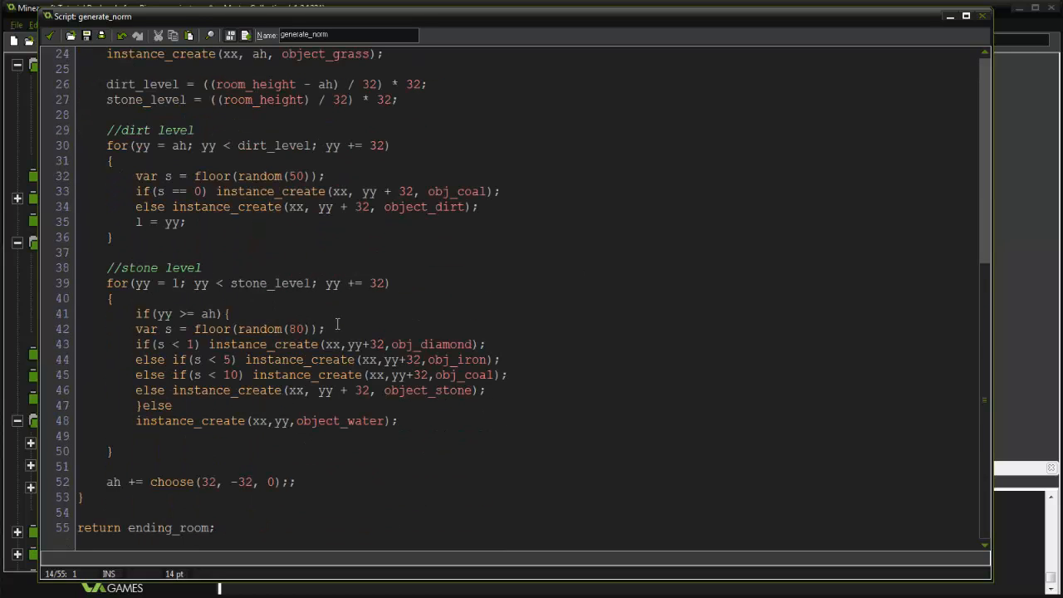
click(326, 328)
text(if()
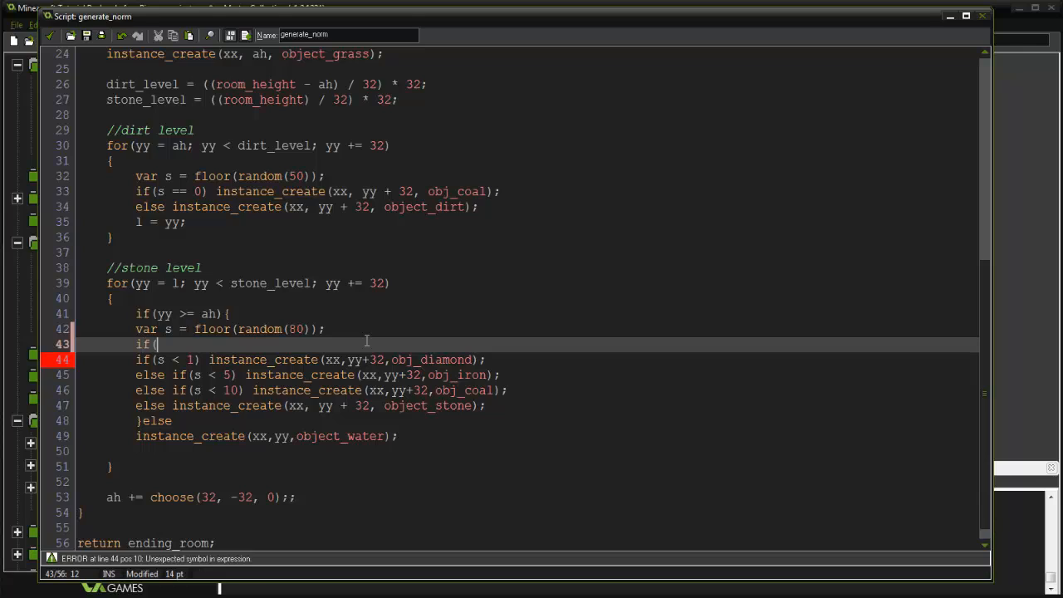
text(yy)
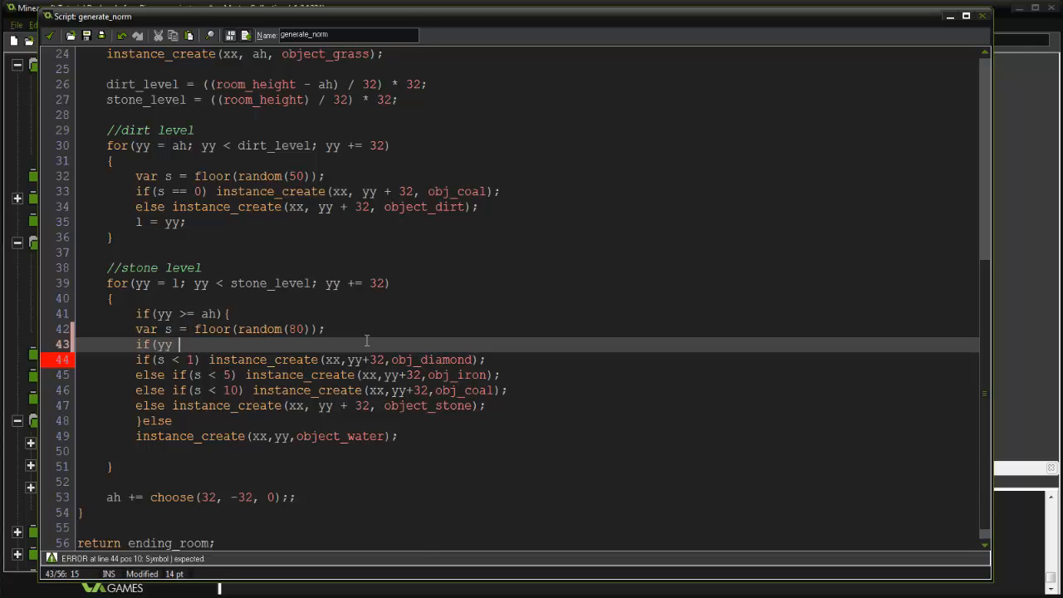
text(>= s)
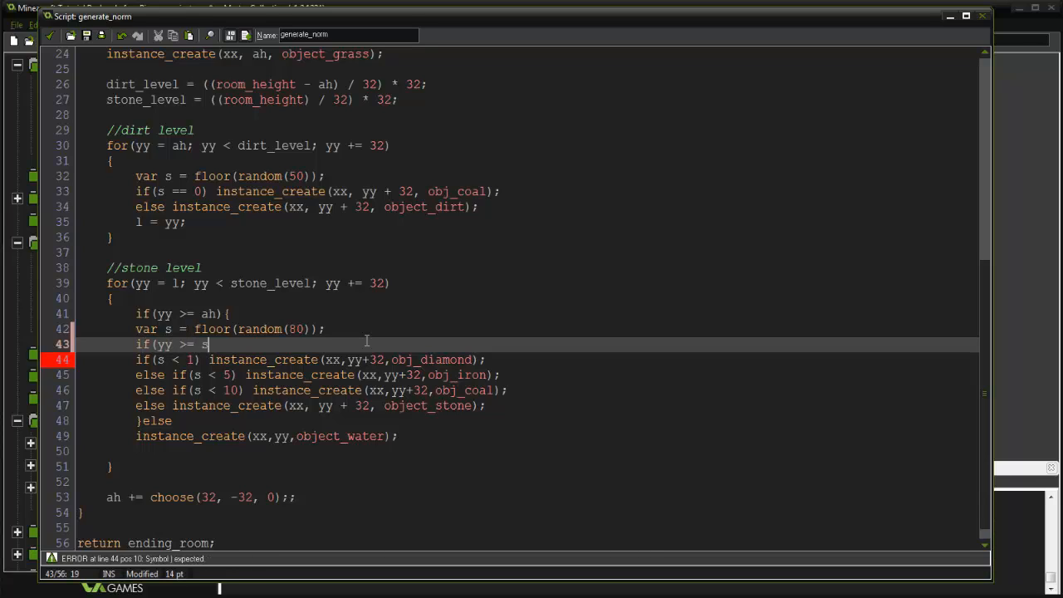
text(tone_level)
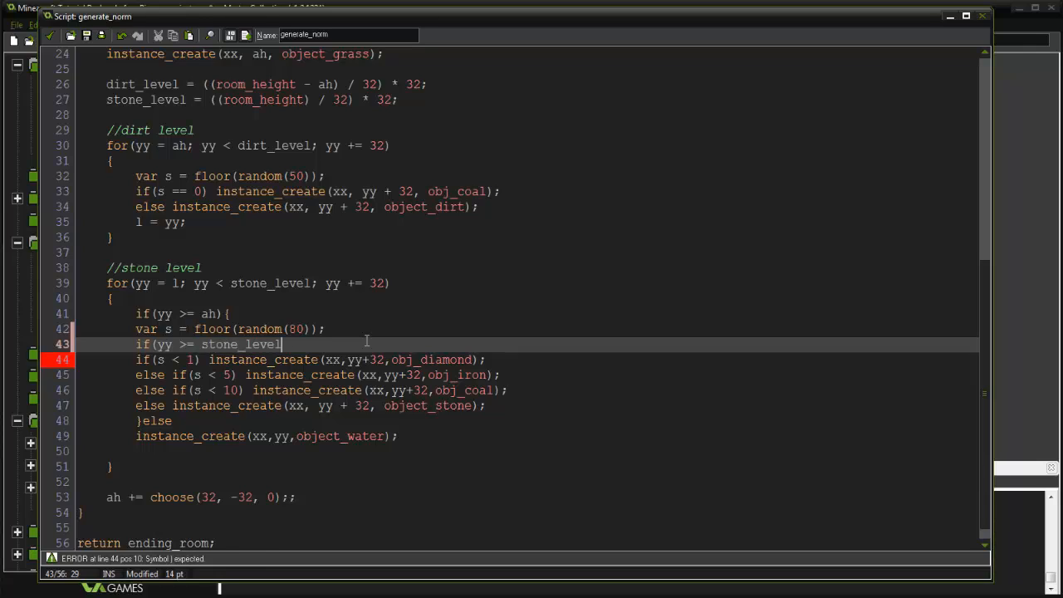
text(-32))
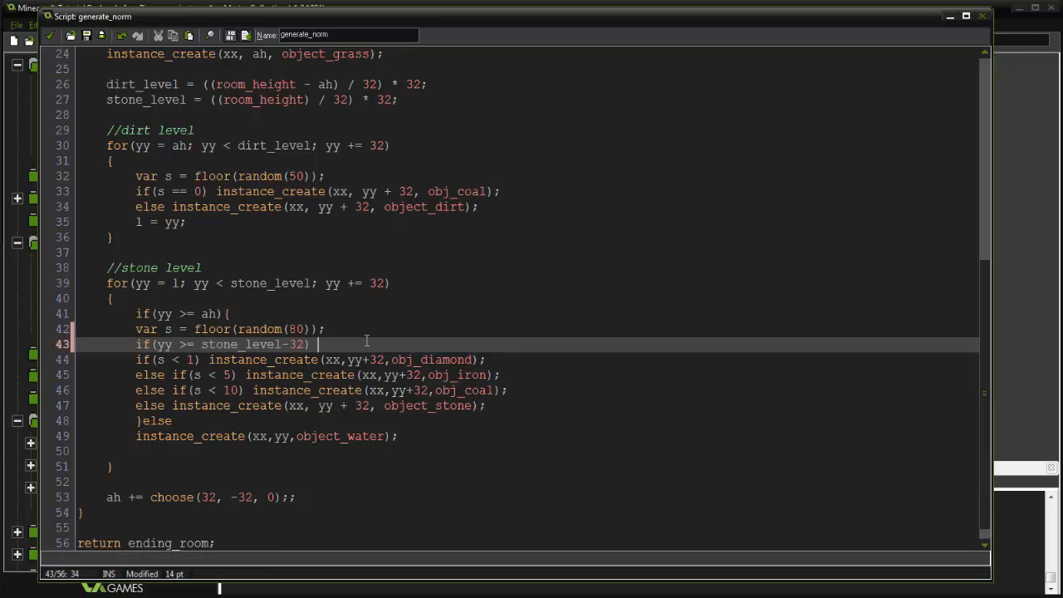
- Create object_bedrock at xx,yy+32 and break, then prefix the ore checks with else
text(instance_create()
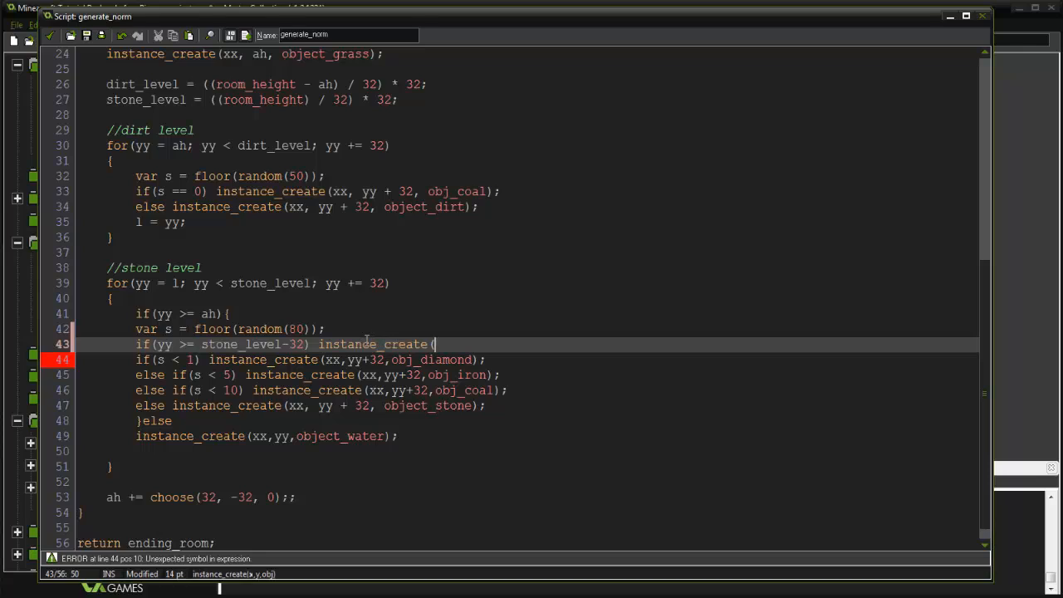
text(xx,yy)
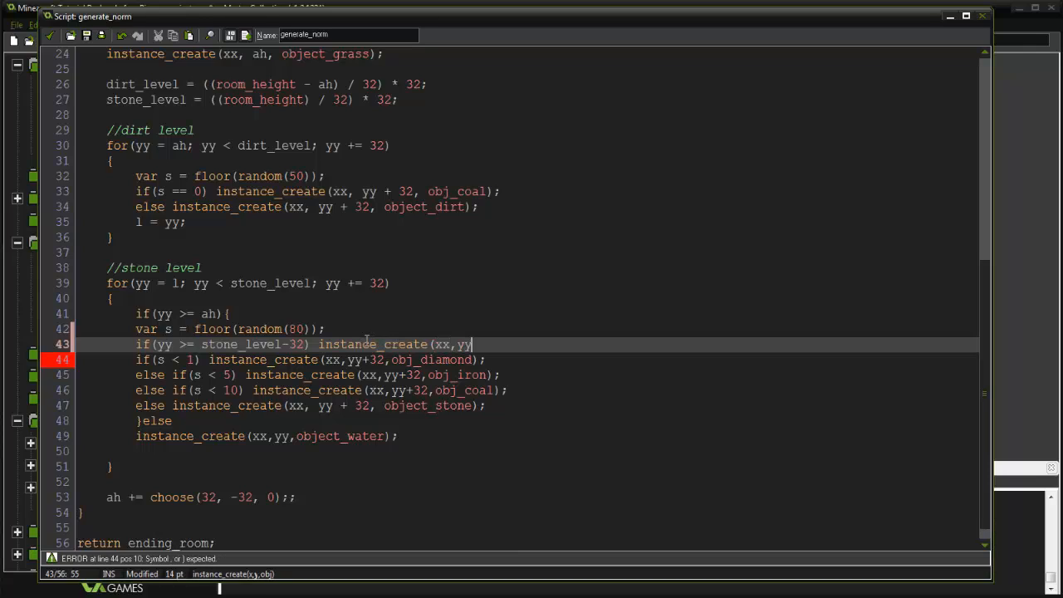
text(+32,)
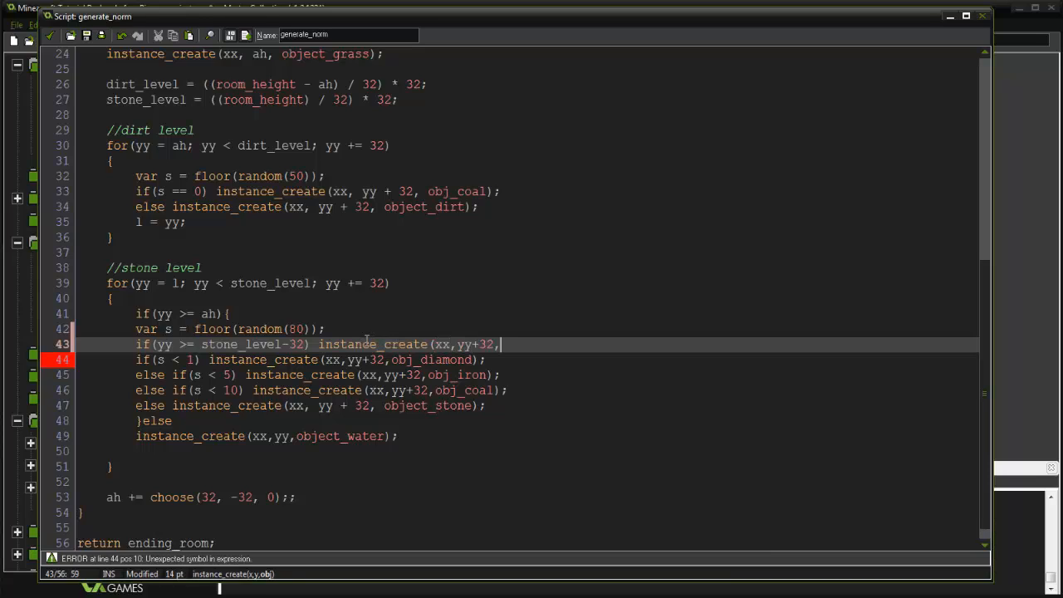
text(object_be)
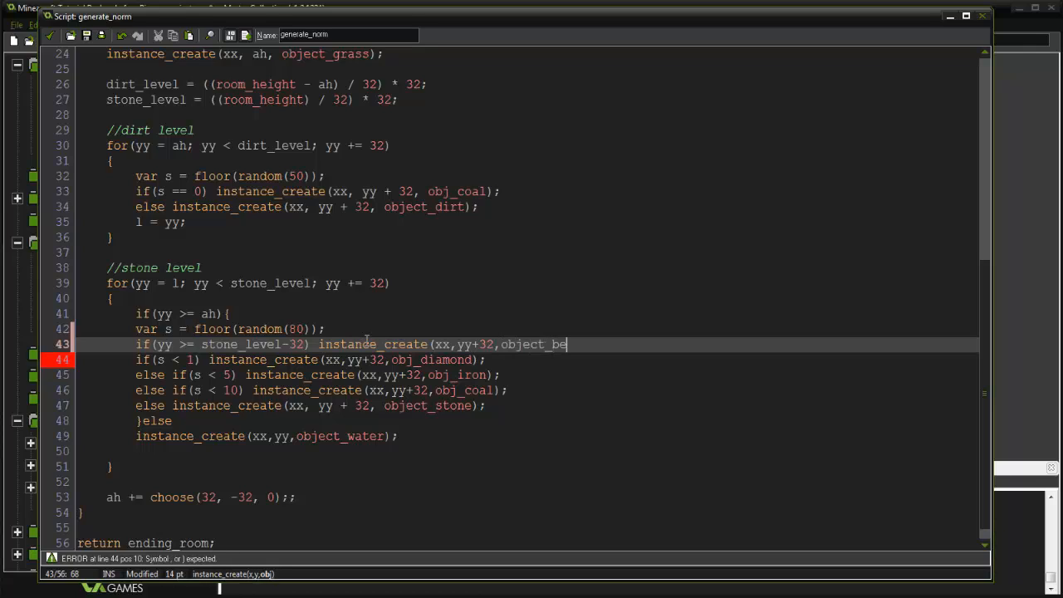
text(drock);)
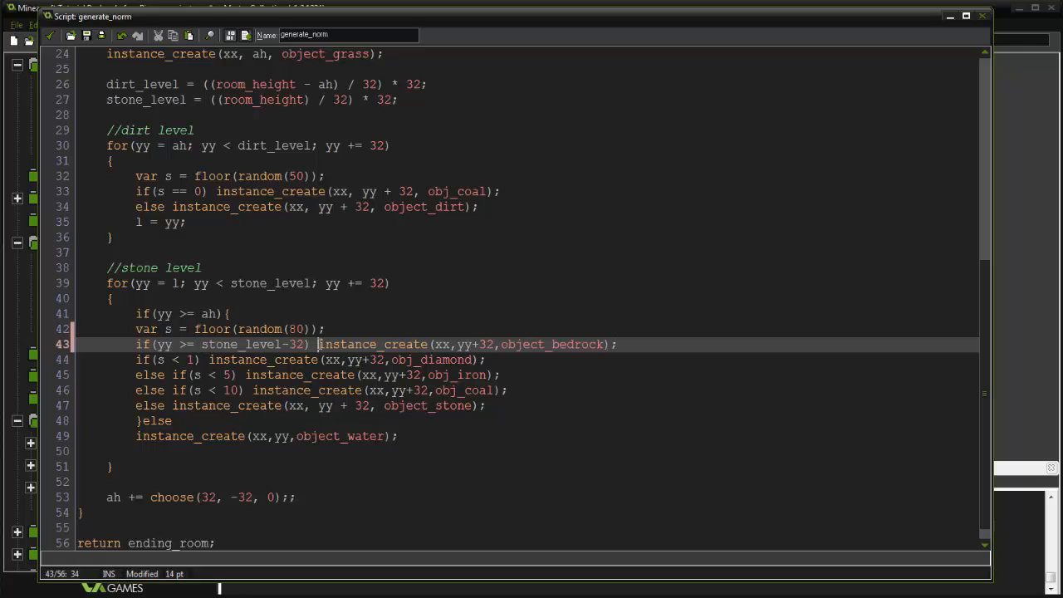
text({)
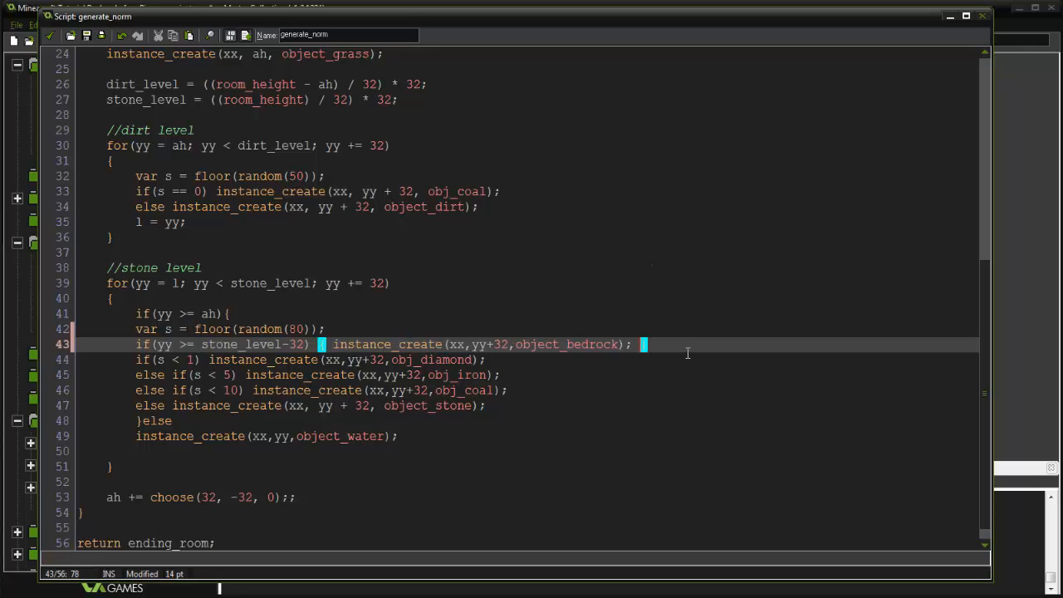
text(break;)
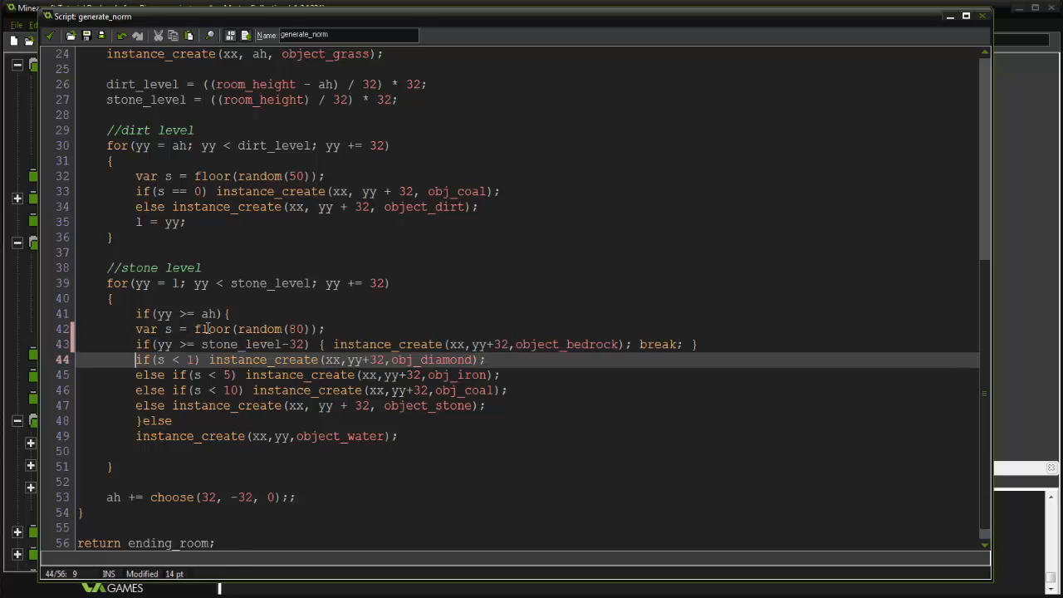
text(else)
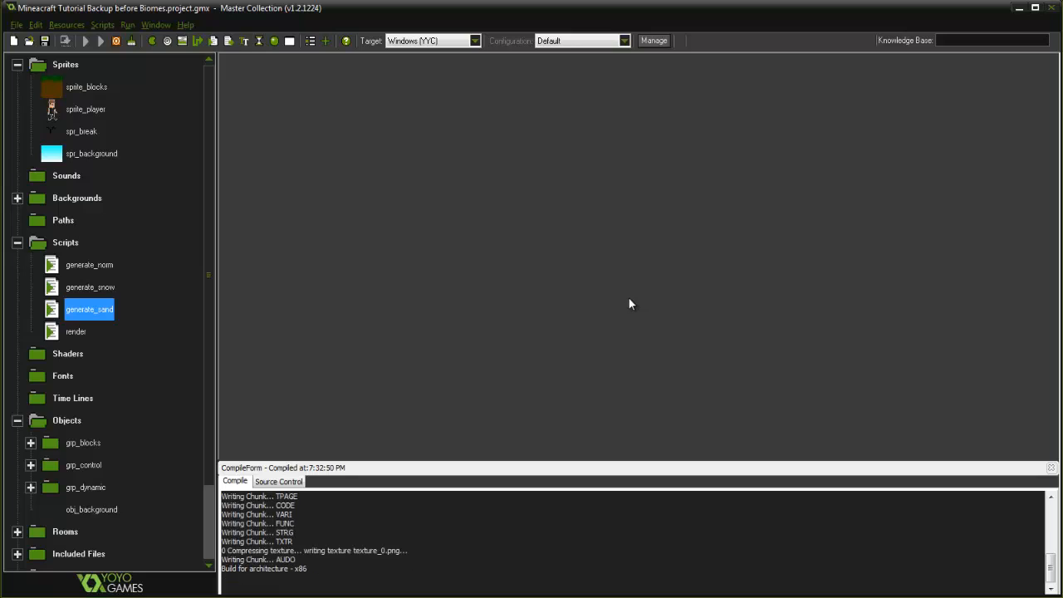
mouse_move(639, 299)
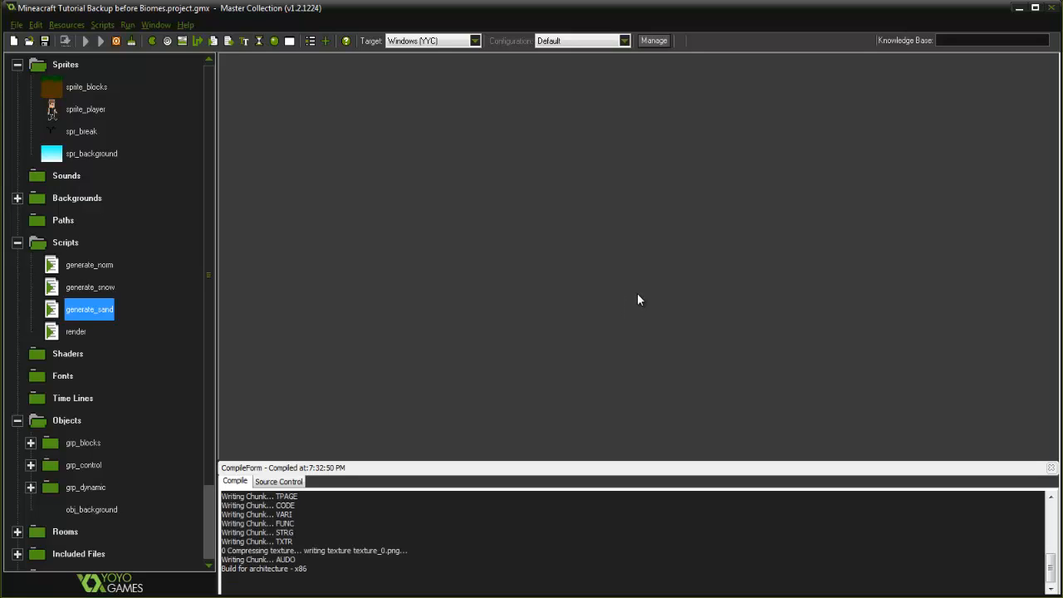
mouse_move(768, 355)
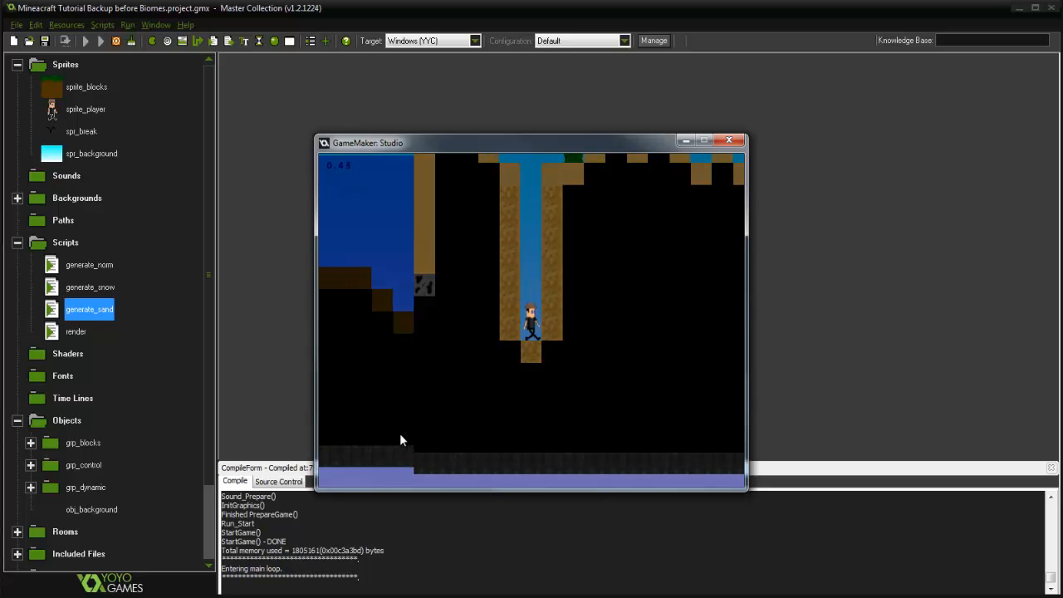
mouse_move(415, 424)
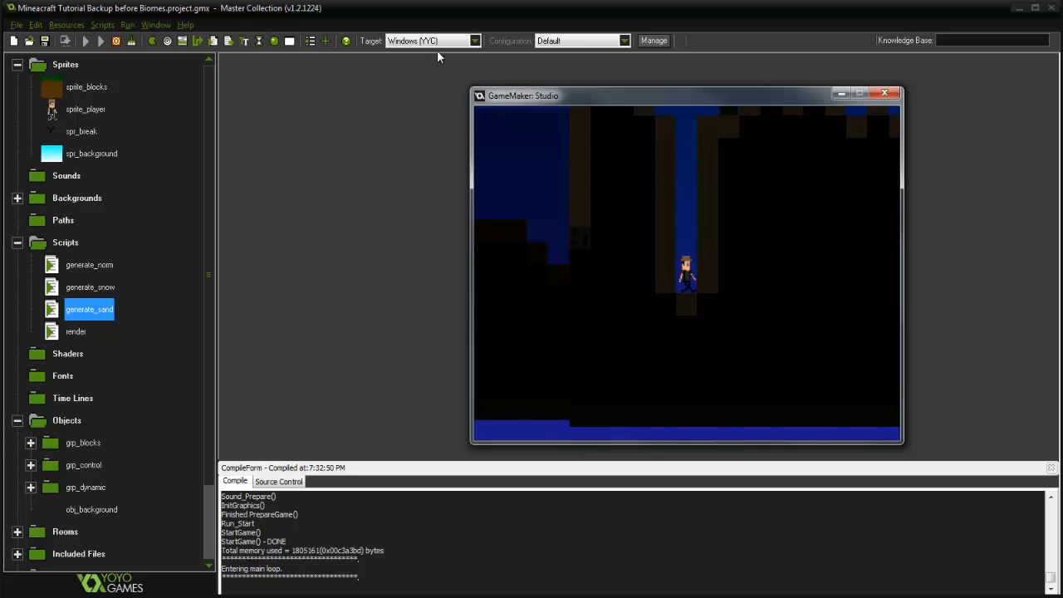
mouse_move(558, 397)
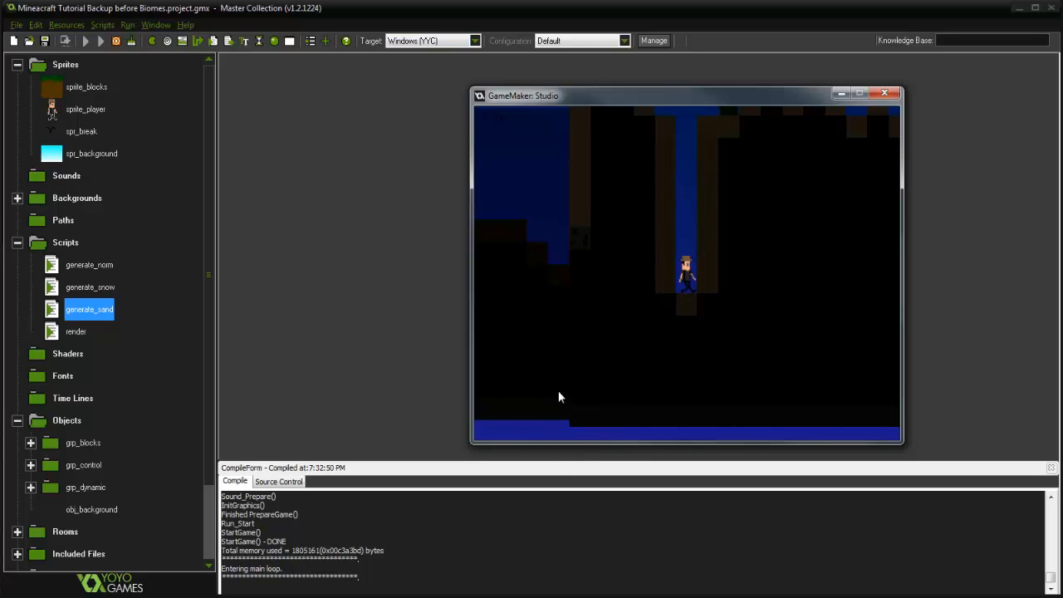
mouse_move(595, 415)
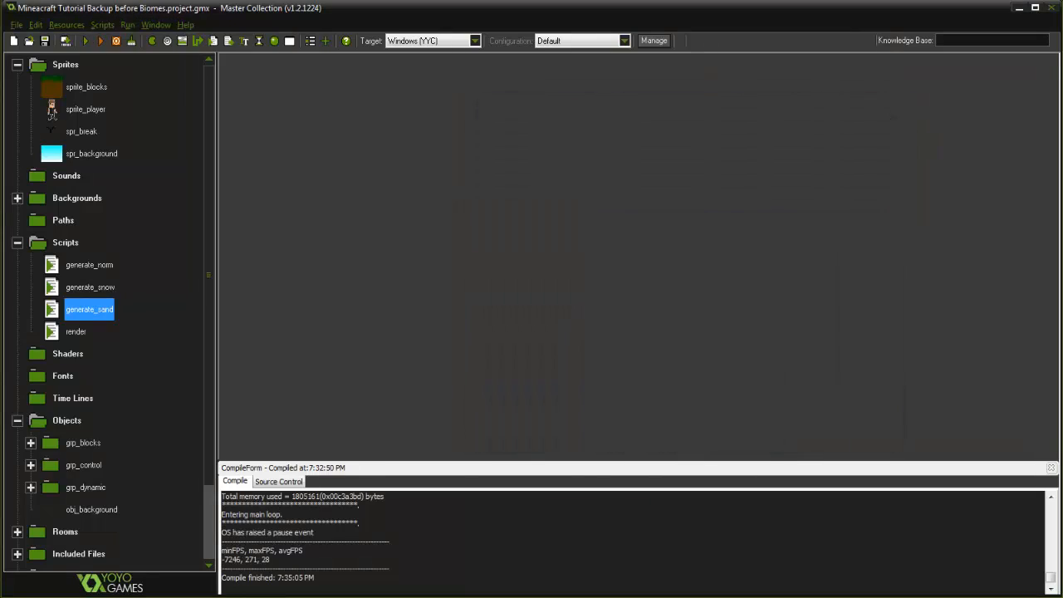
mouse_move(276, 363)
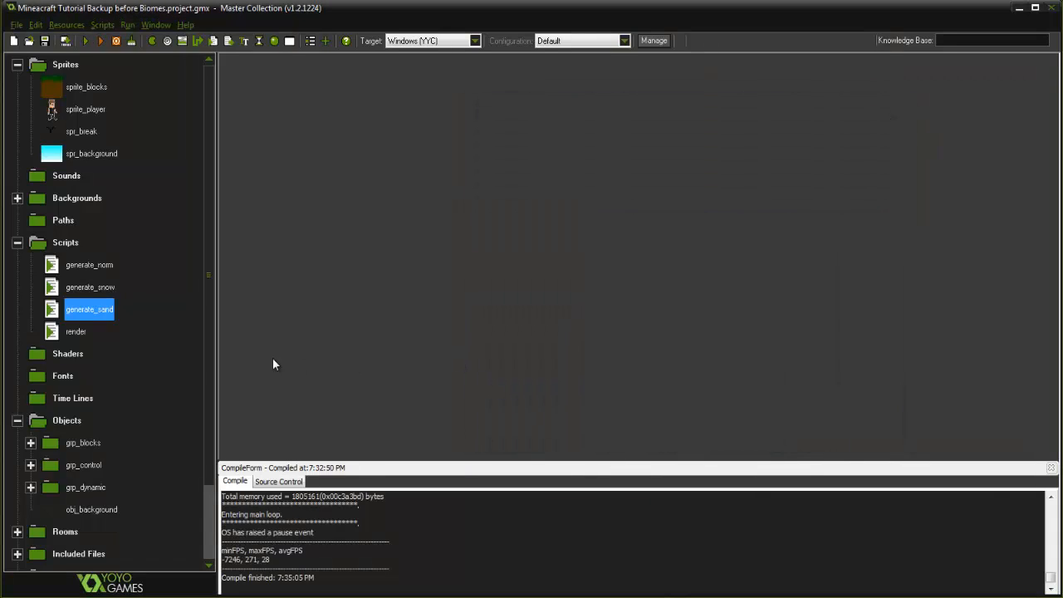
- Open object_player from grp_dynamic and view its Step event code
scroll(down, 3)
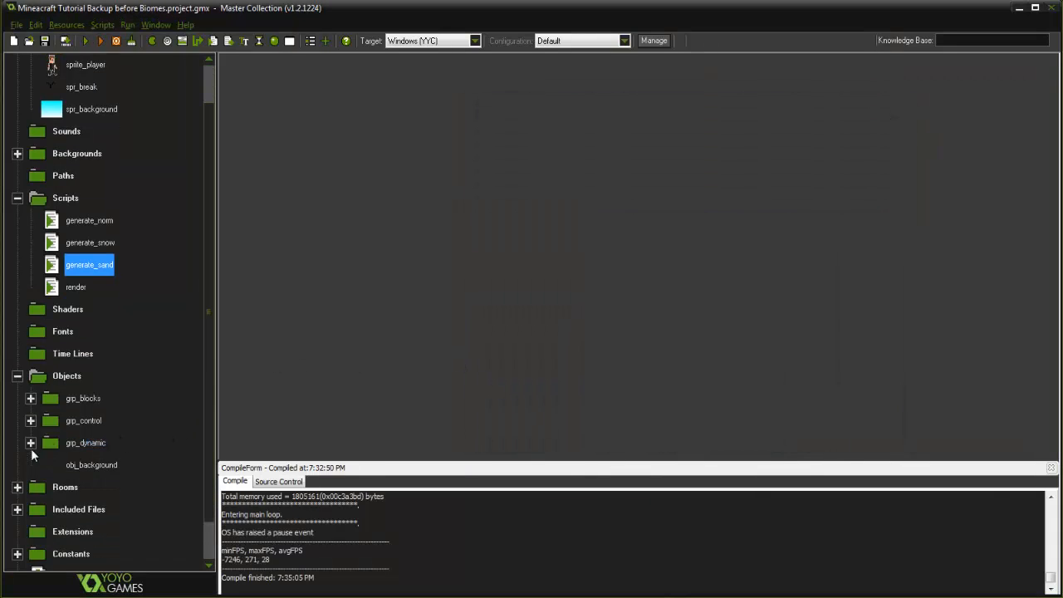
double_click(99, 464)
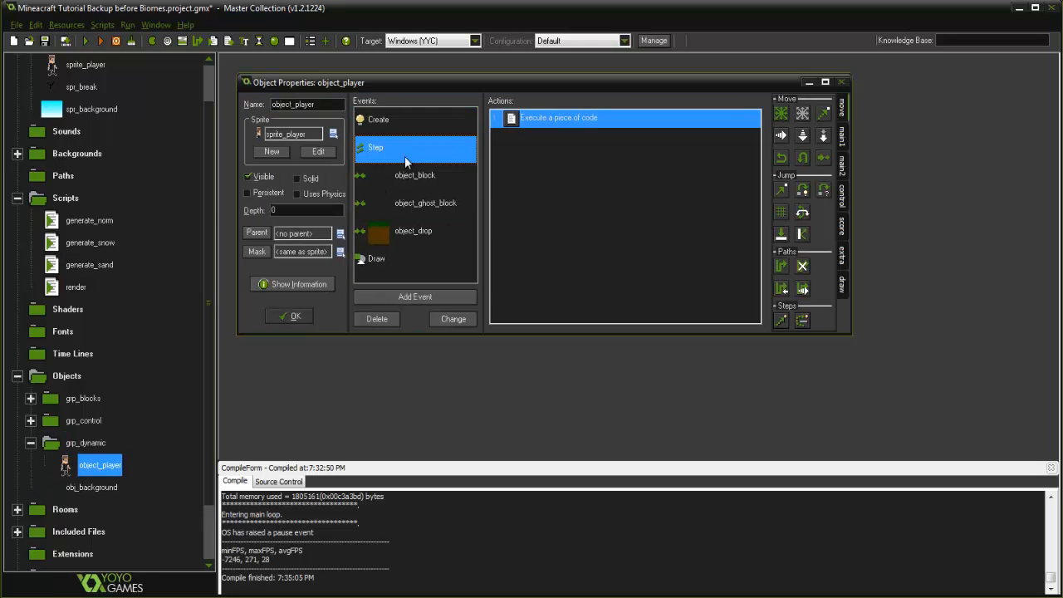
double_click(559, 117)
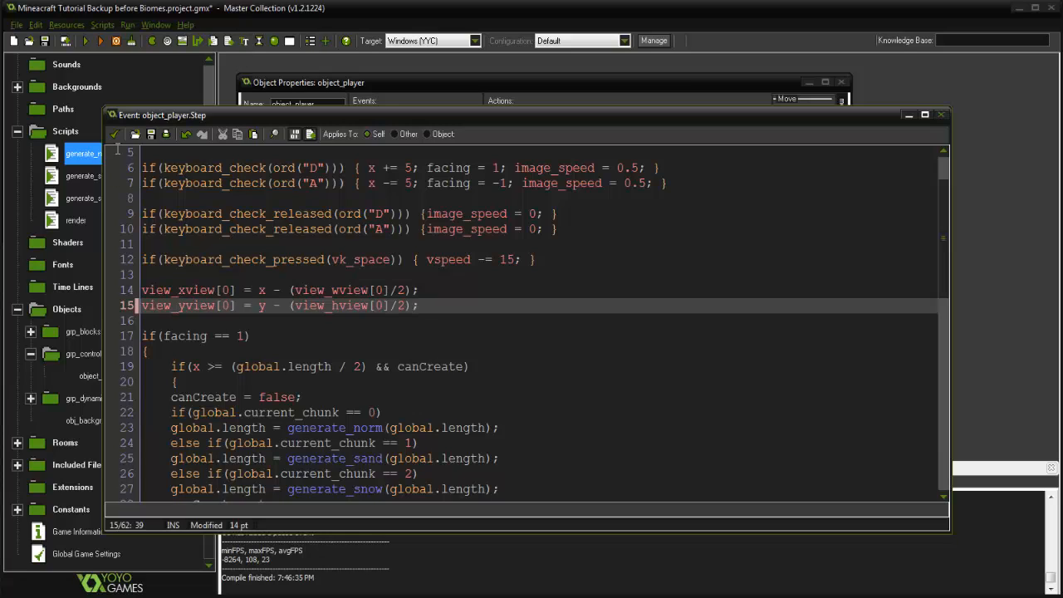
- Close the Step code, look through generate_norm, and reposition the player properties window
click(941, 114)
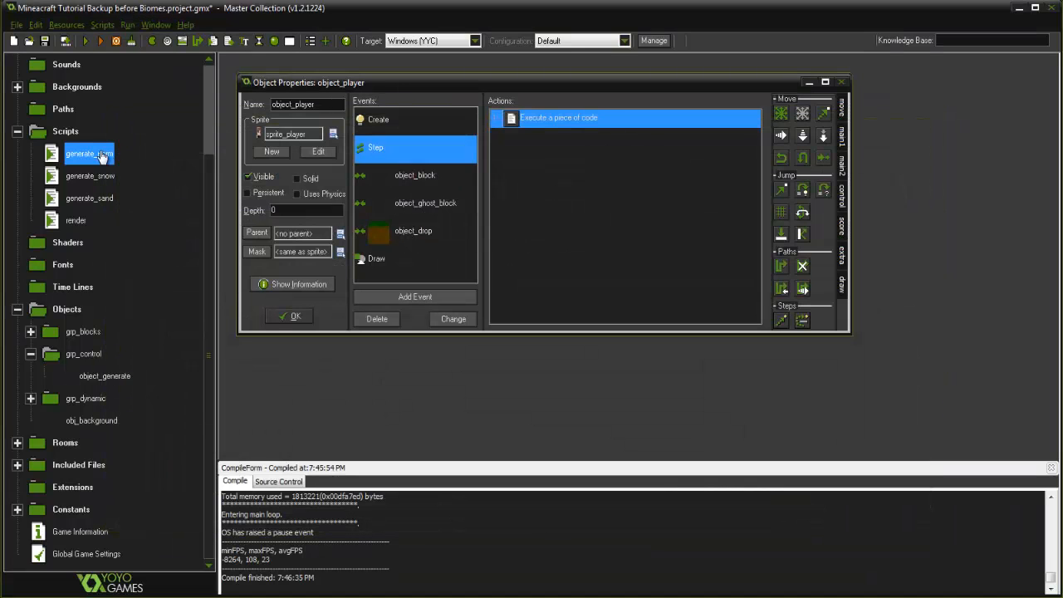
double_click(89, 152)
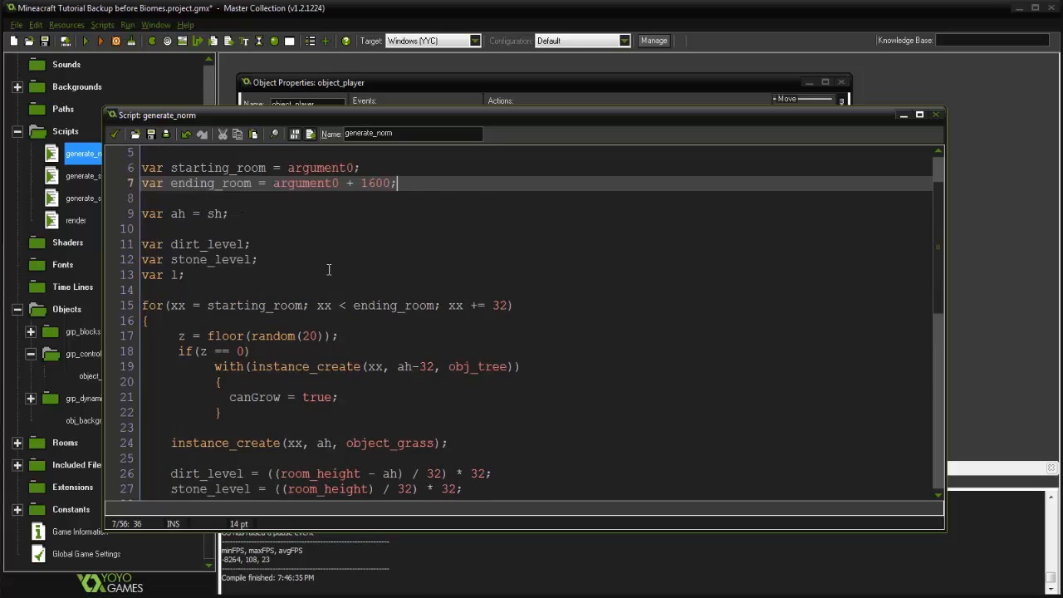
scroll(down, 3)
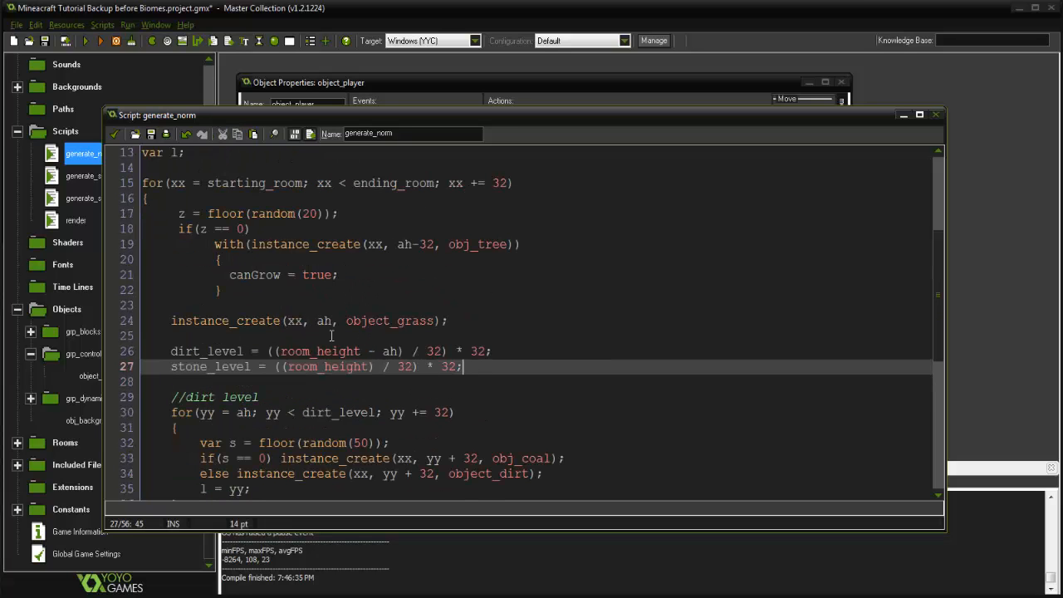
drag(274, 366, 462, 366)
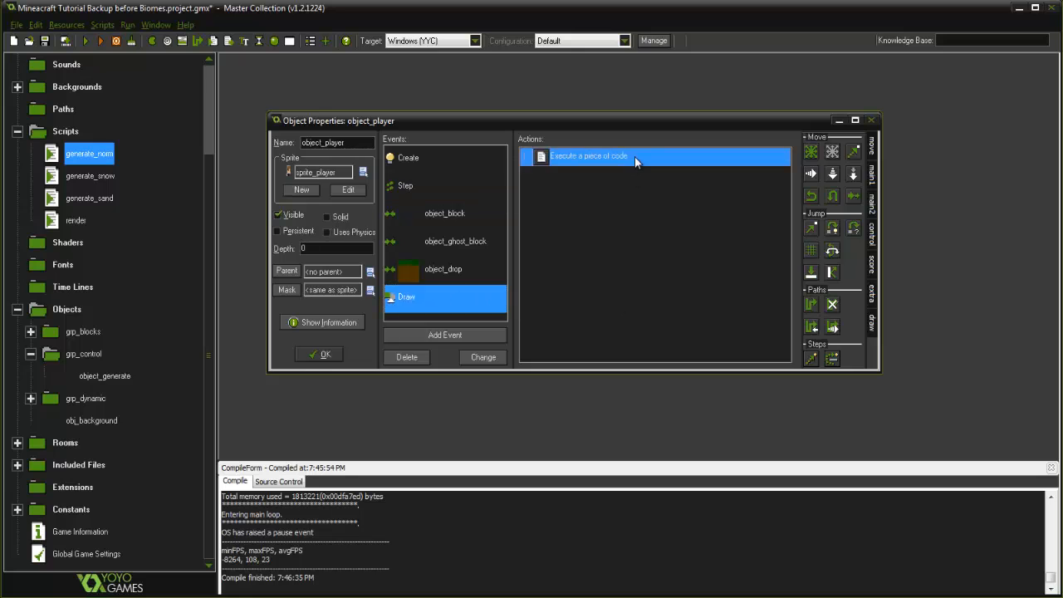
- In the Step code, clamp view_yview[0] at 360 past mid-view, else follow the player
double_click(587, 156)
text(if)
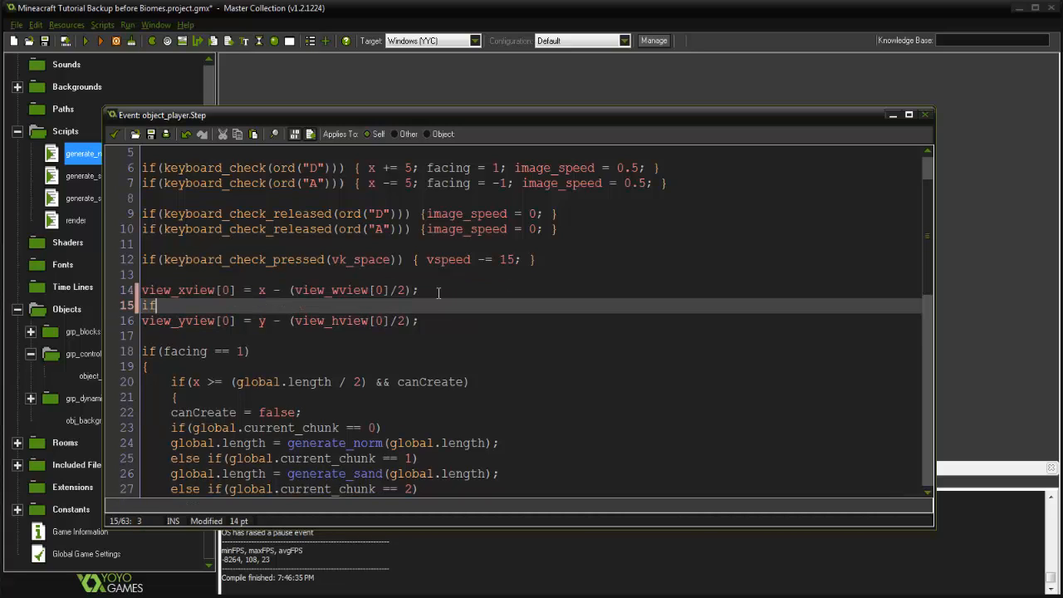
text((view_yview[0] >= 3)
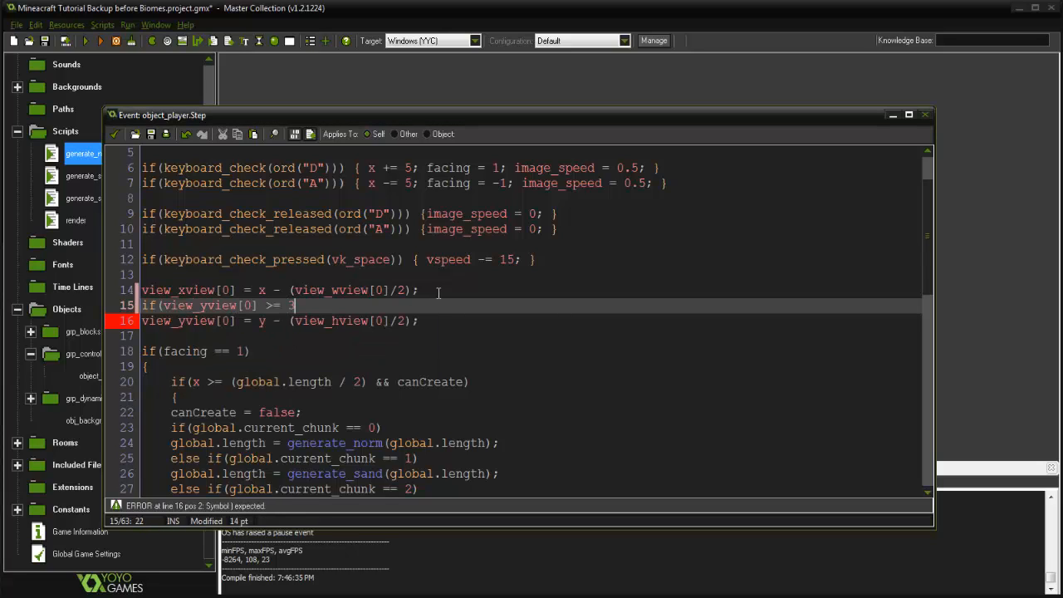
text(60 && y >)
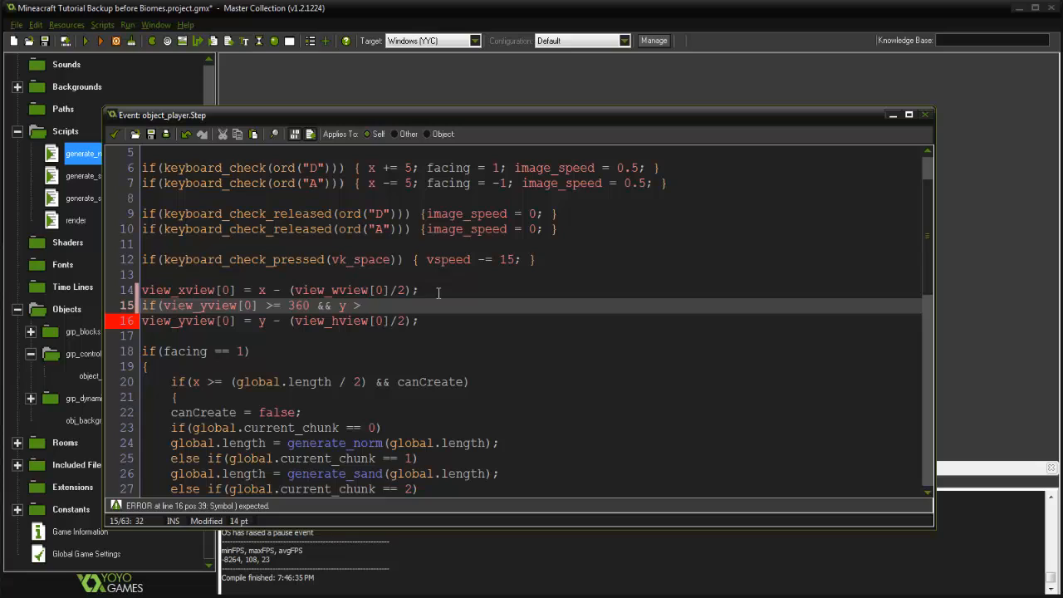
text(view_yvie)
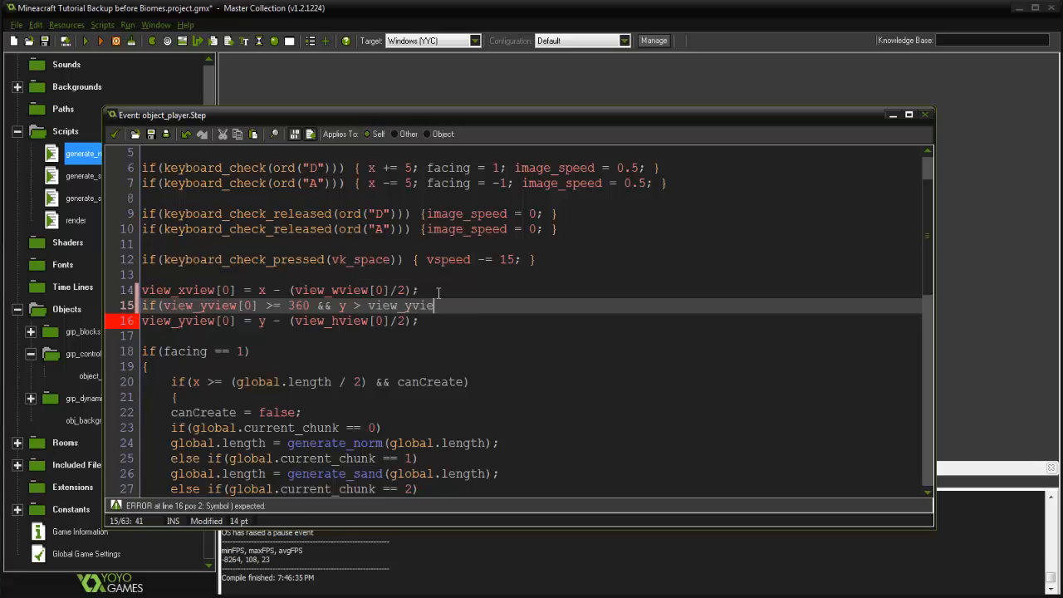
text(w[0] +)
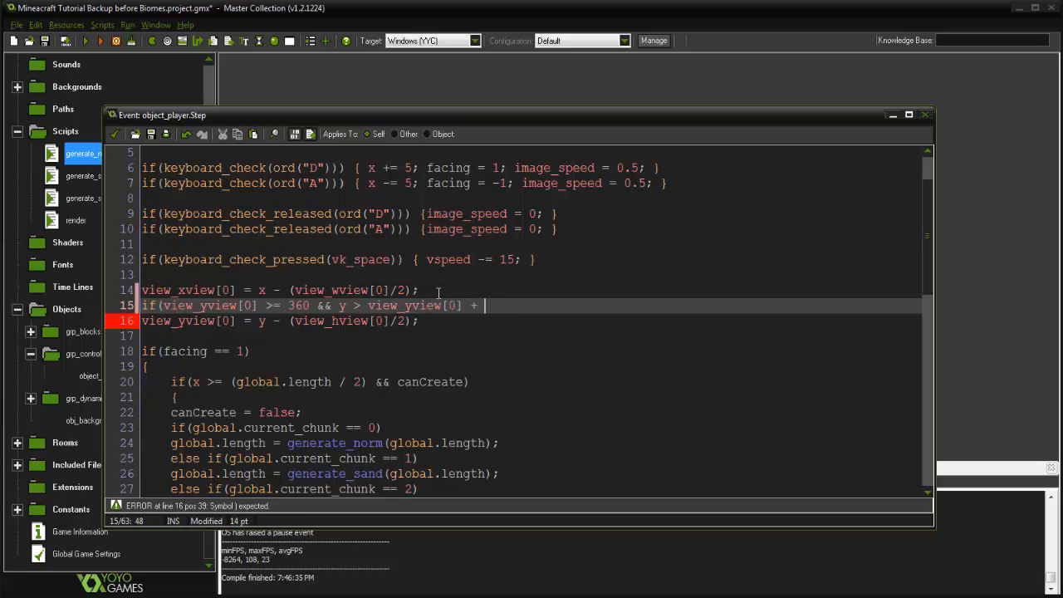
text((view_h)
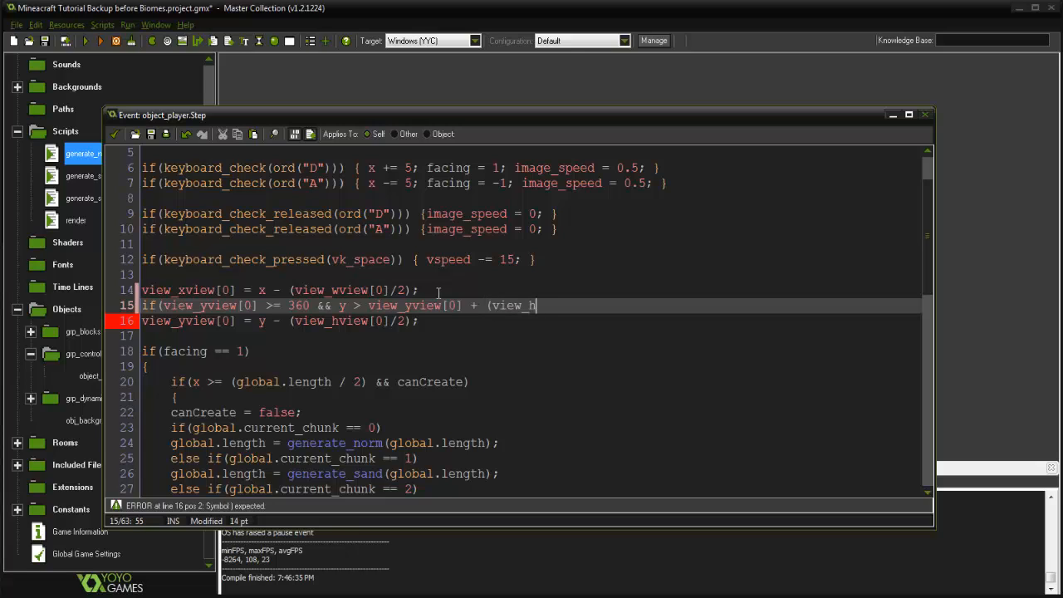
text(view[0])
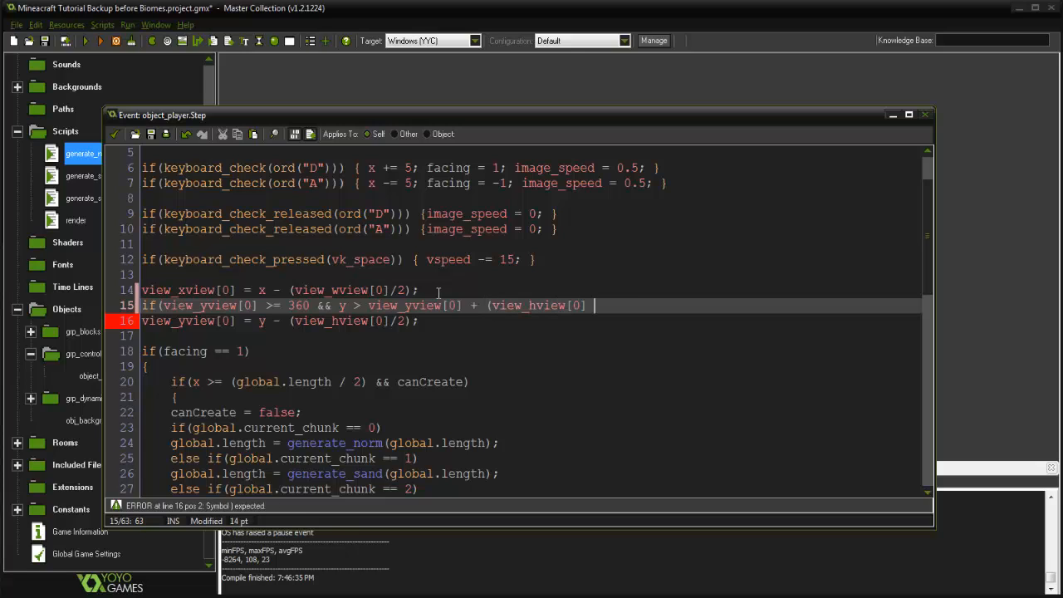
text(/ 2)) view_yview[0)
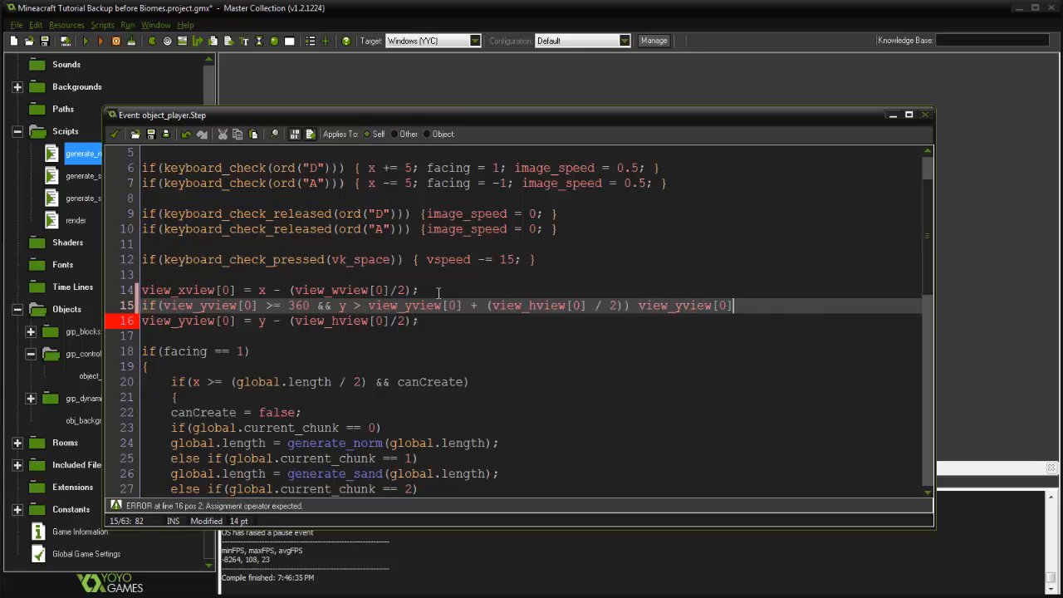
text(= 3)
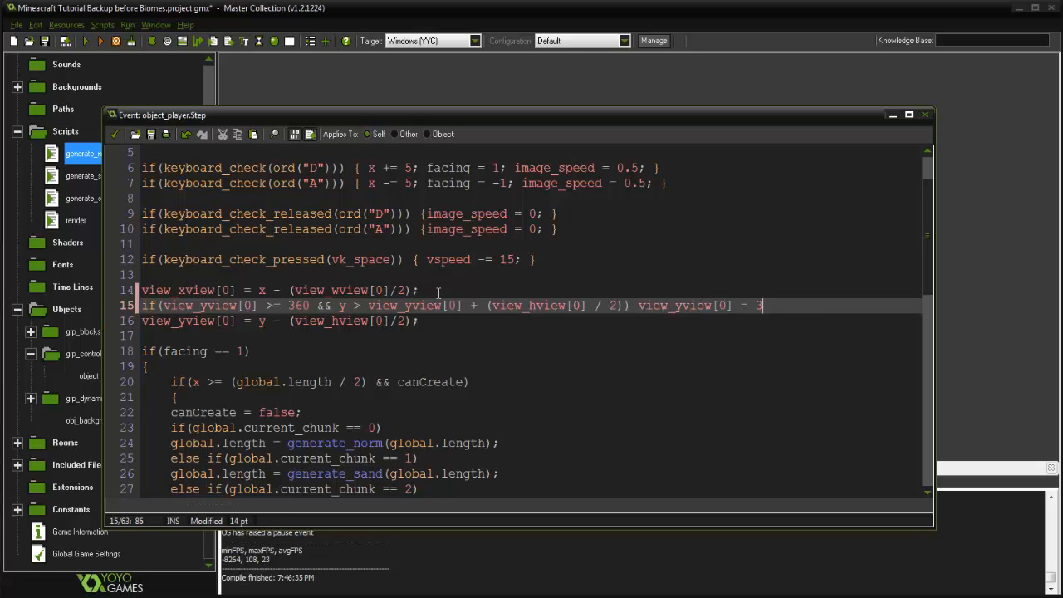
text(60;)
click(532, 321)
text(else )
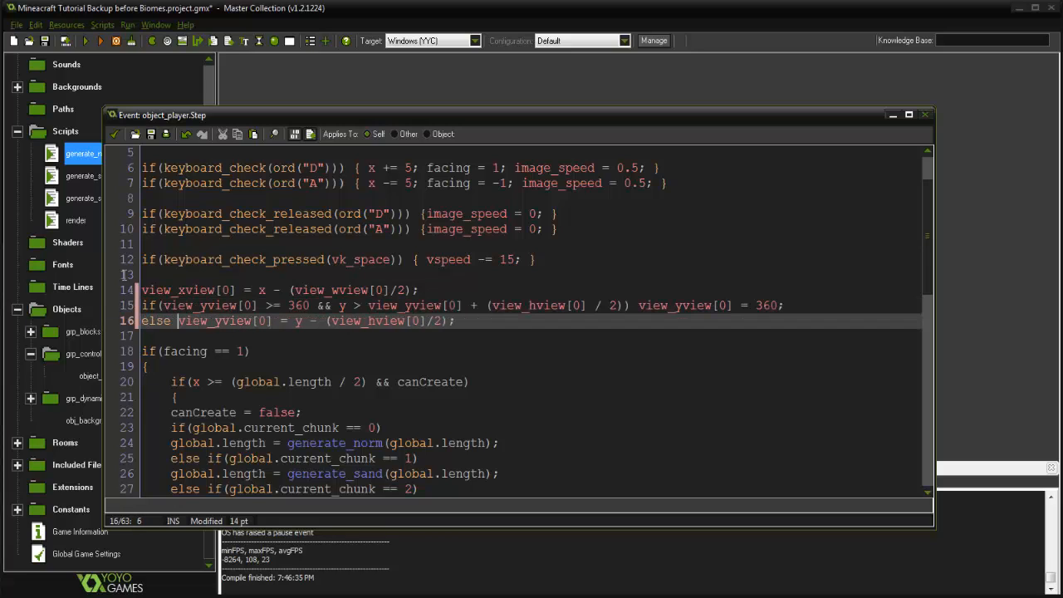
mouse_move(199, 132)
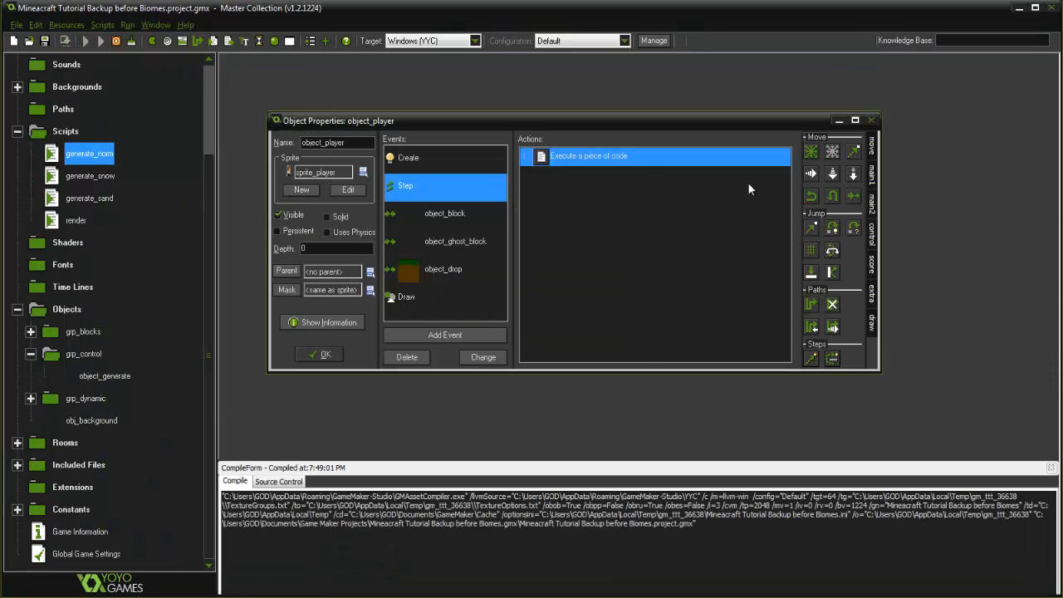
mouse_move(632, 302)
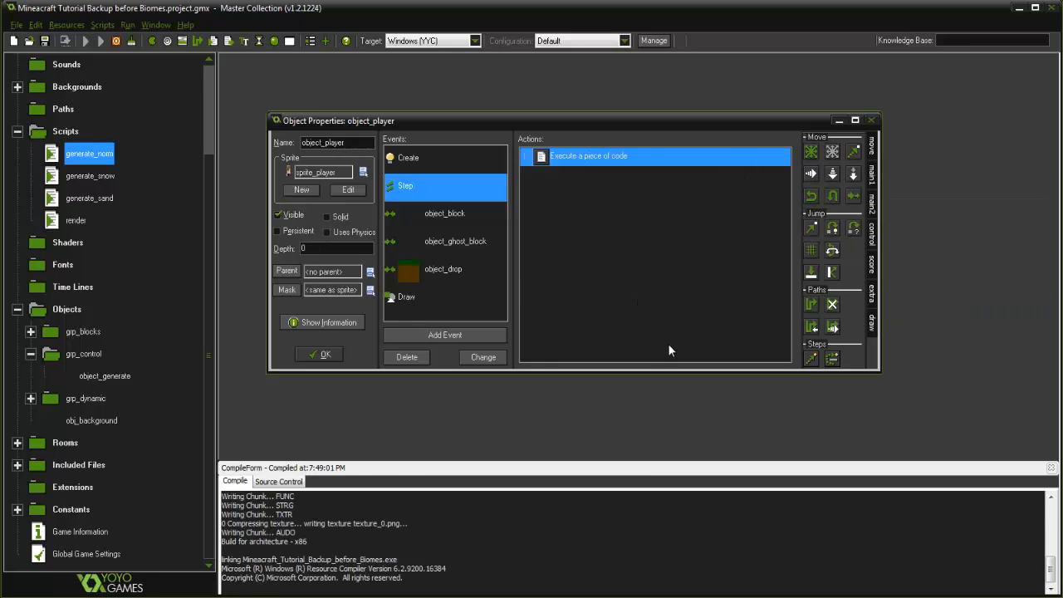
- Test-run the game to check the new camera limit
click(98, 40)
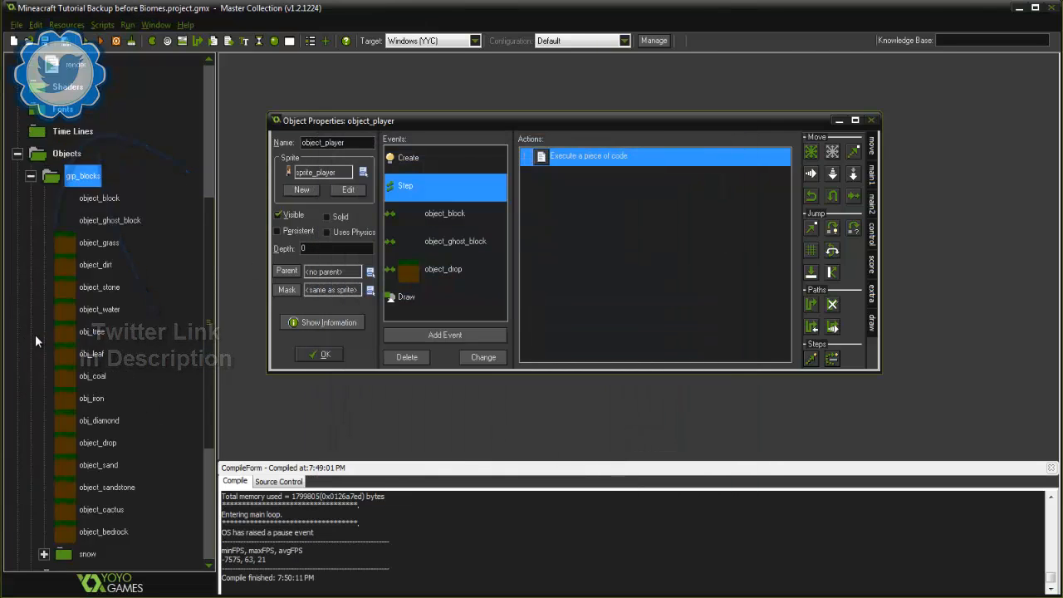
- Add if(vis) before image_blend in object_block's Draw code
double_click(98, 198)
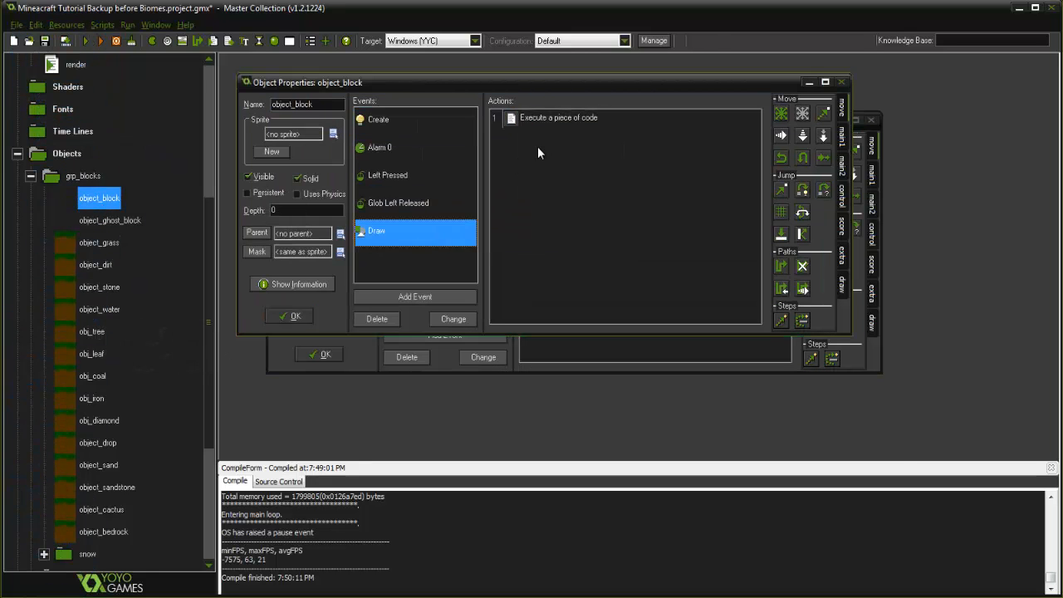
double_click(558, 117)
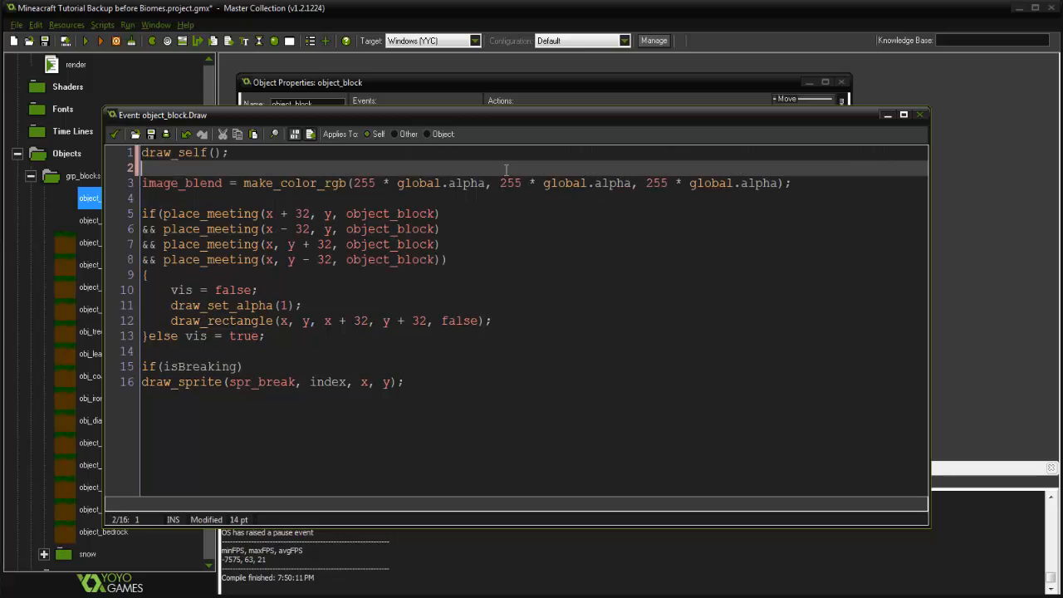
text(if(vis))
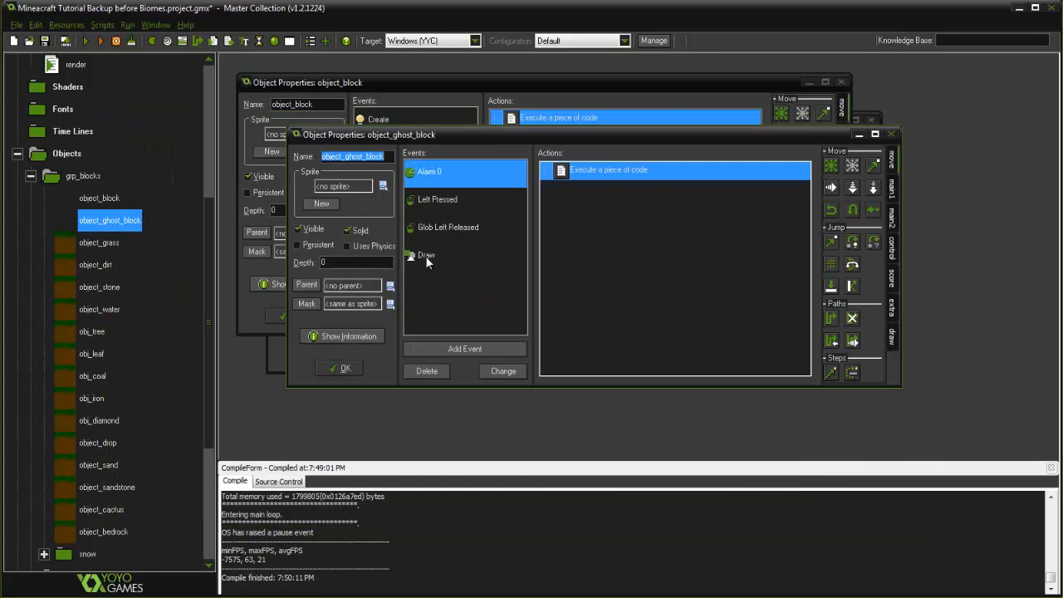
- Add if(vis) to object_ghost_block's Draw code and run the game
click(426, 255)
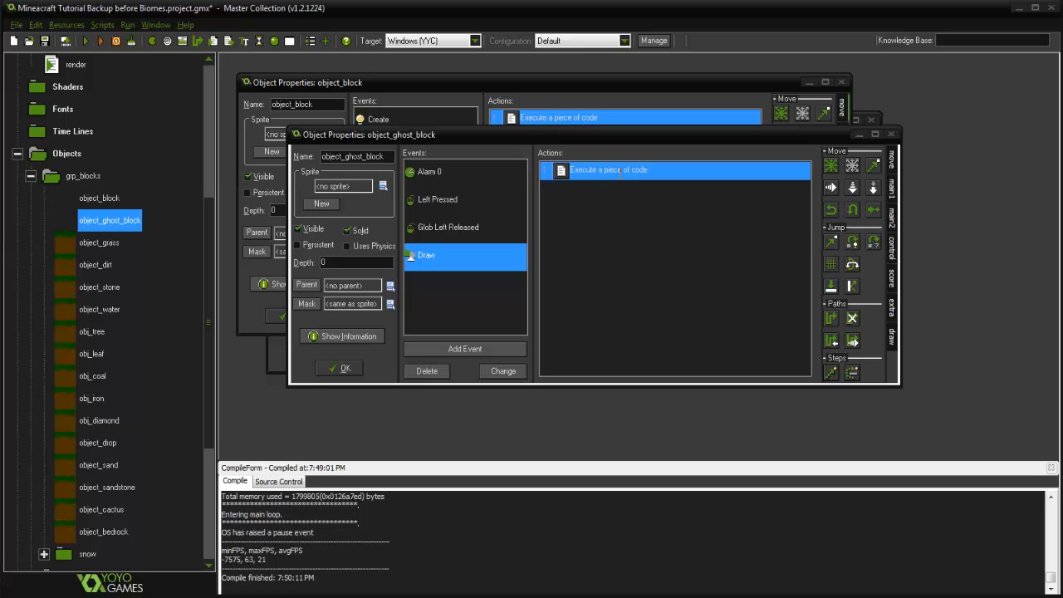
mouse_move(621, 173)
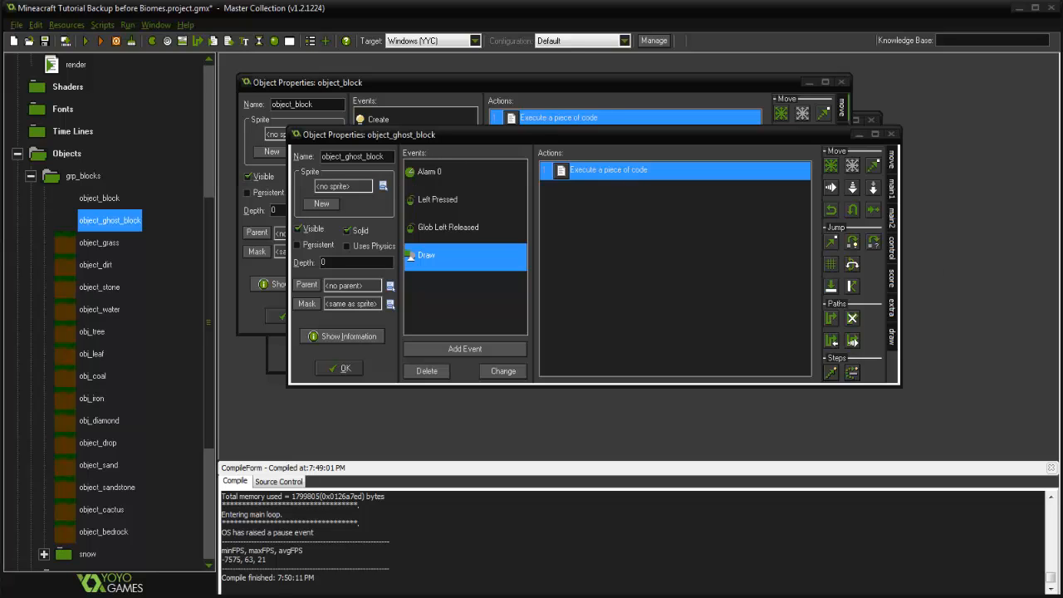
double_click(609, 170)
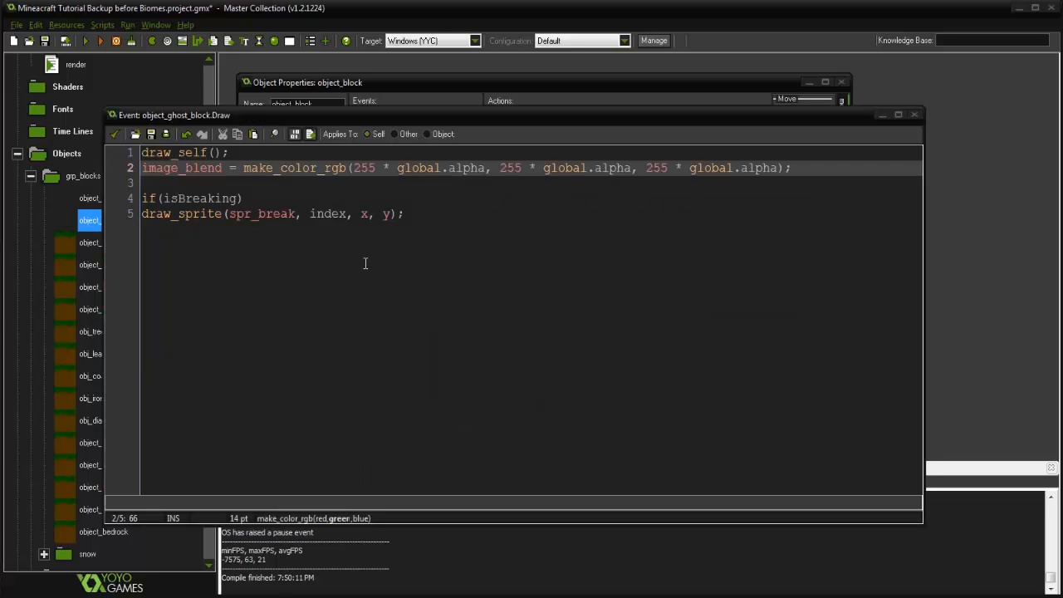
text(if(vis))
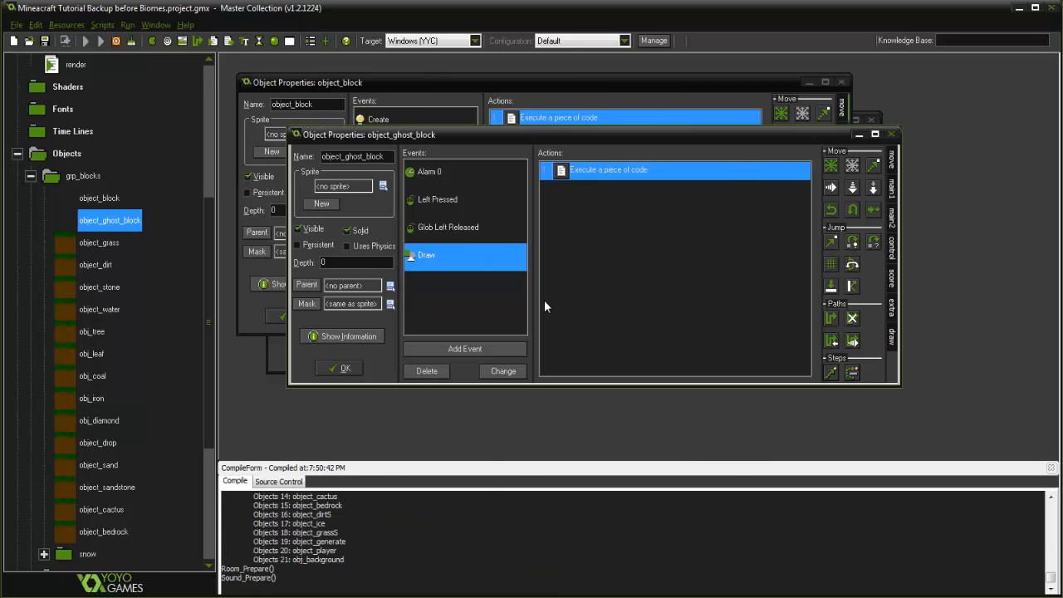
click(101, 41)
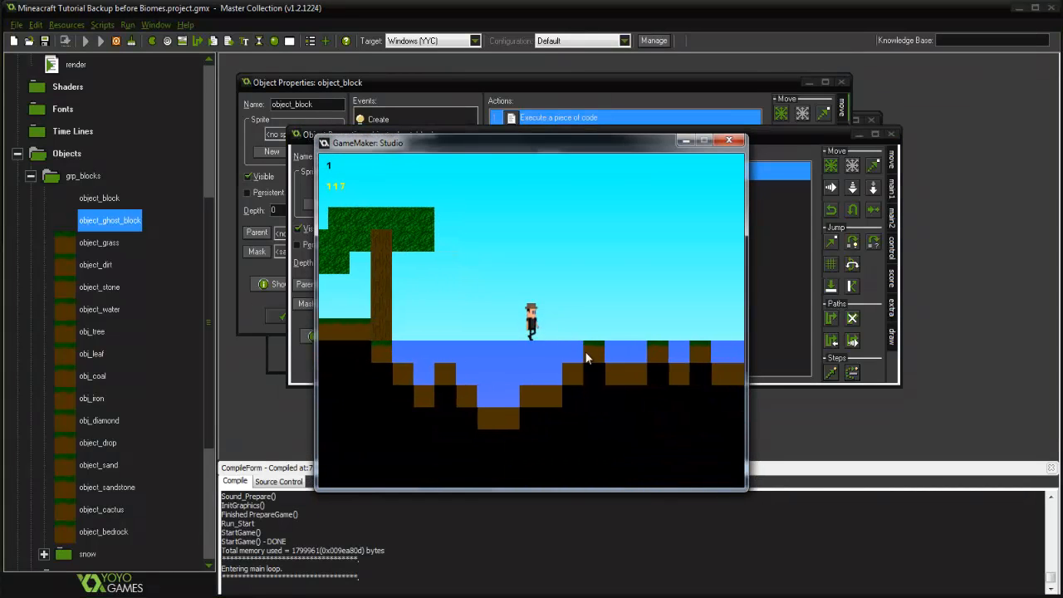